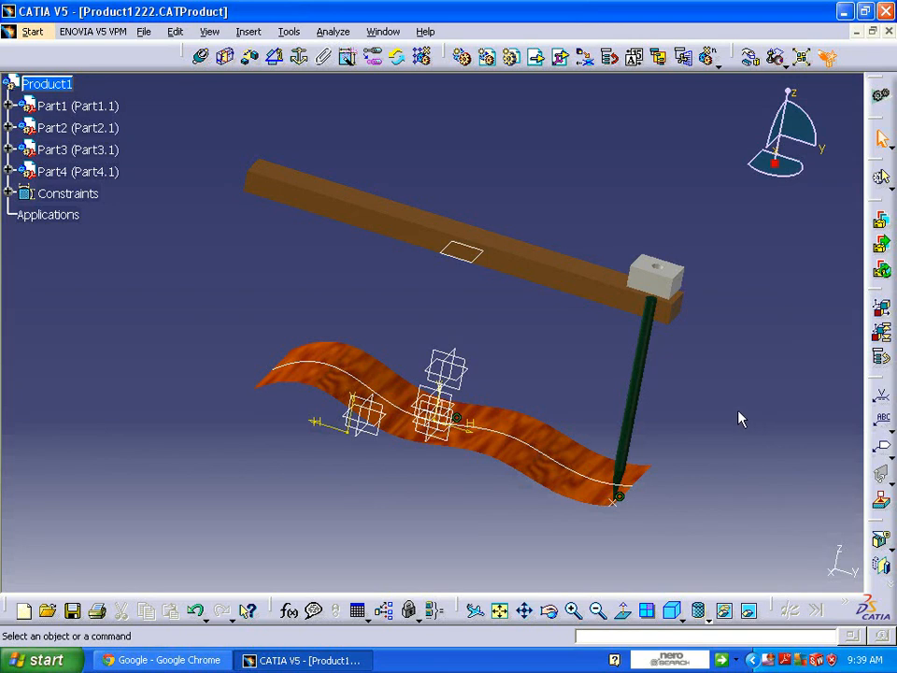
pyautogui.moveTo(729, 417)
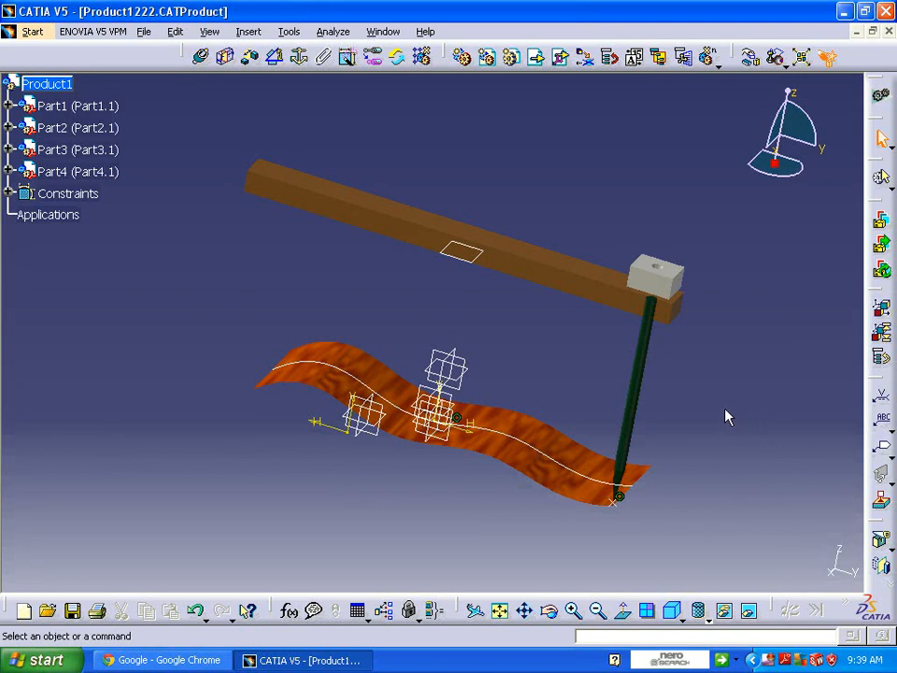
pyautogui.moveTo(670, 423)
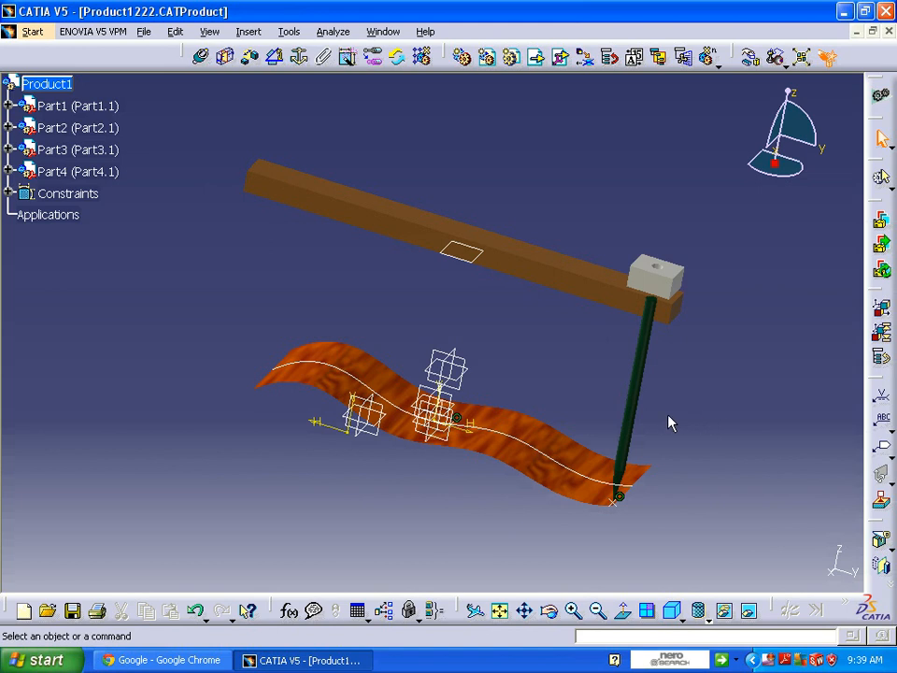
pyautogui.moveTo(229, 267)
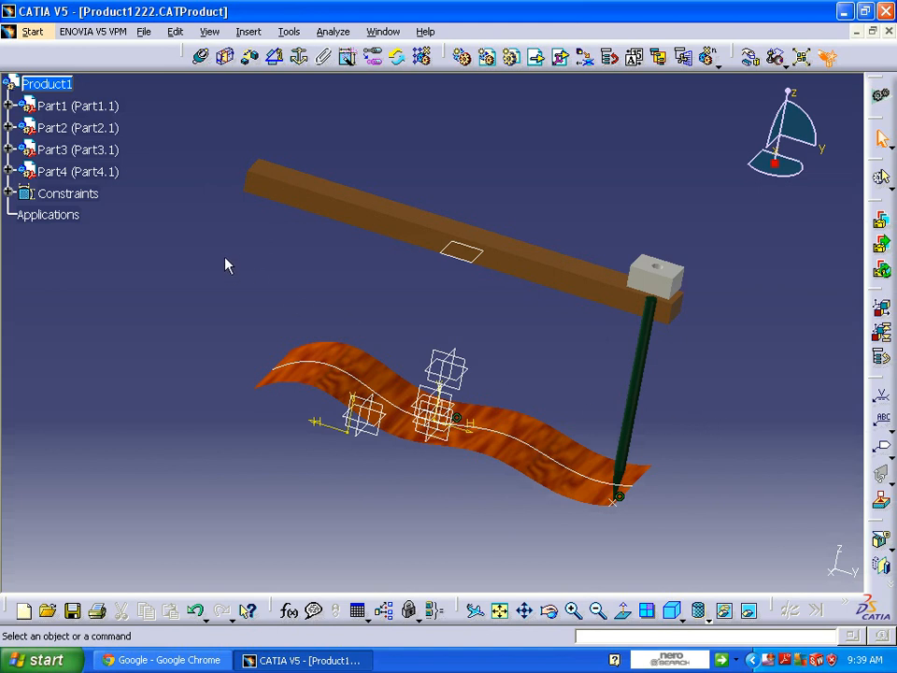
# Switch to the DMU Kinematics workbench through Start > Digital Mockup
pyautogui.moveTo(197, 126); pyautogui.dragTo(727, 537)
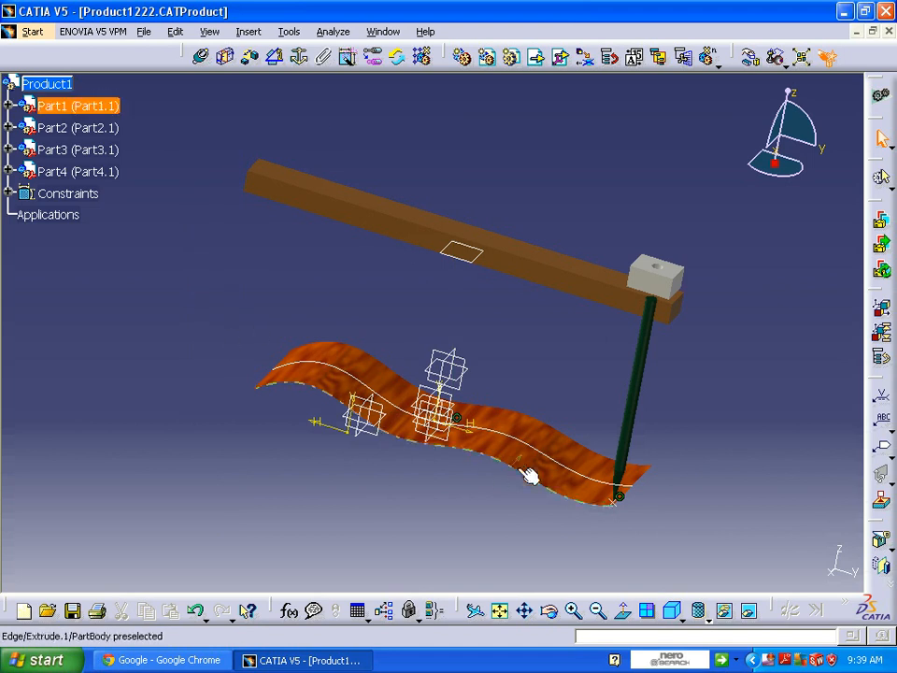
pyautogui.click(640, 392)
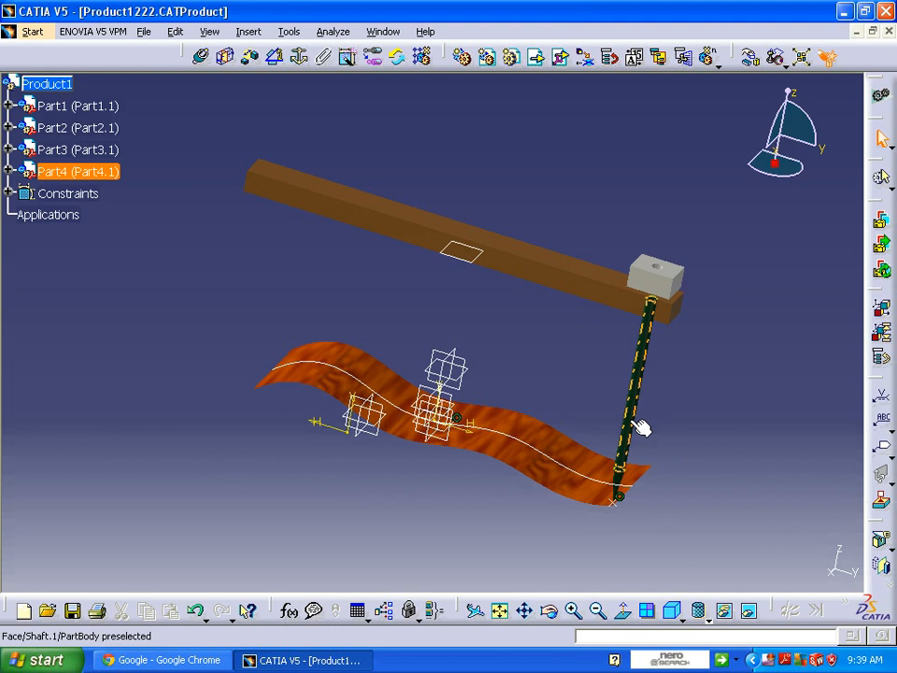
pyautogui.click(677, 505)
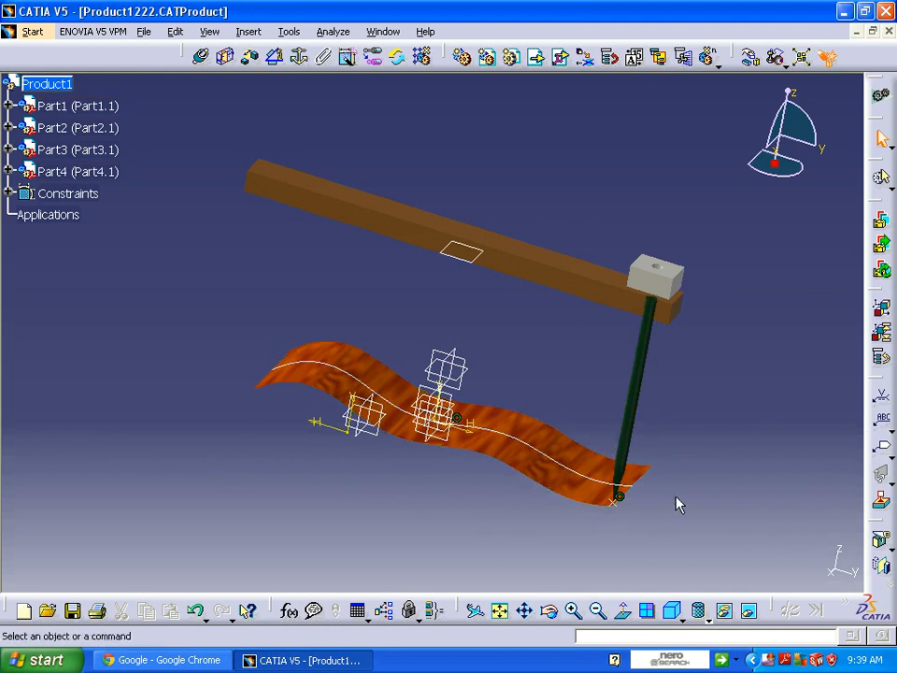
pyautogui.click(32, 31)
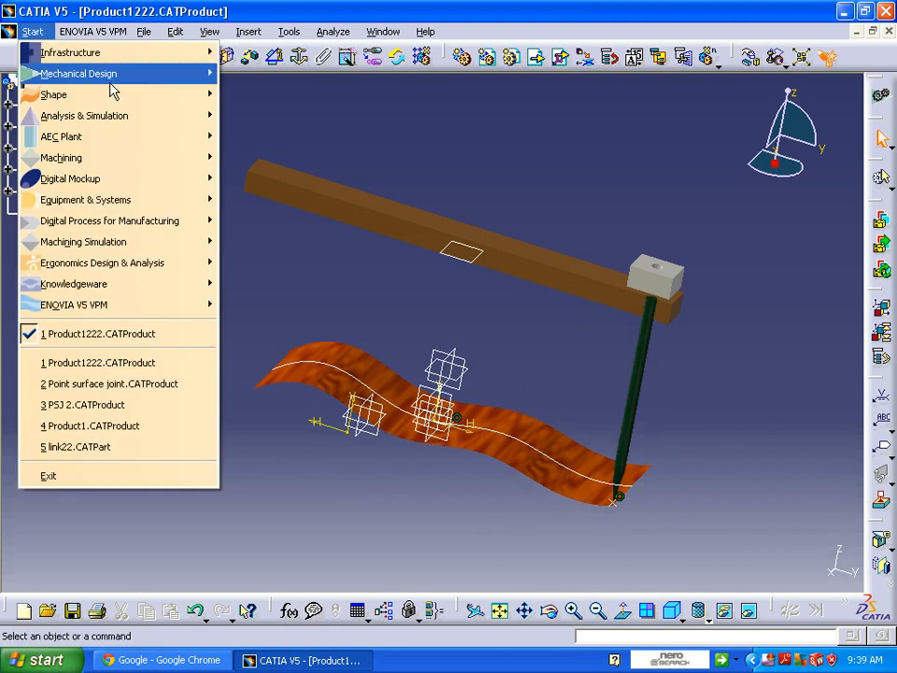
pyautogui.moveTo(70, 179)
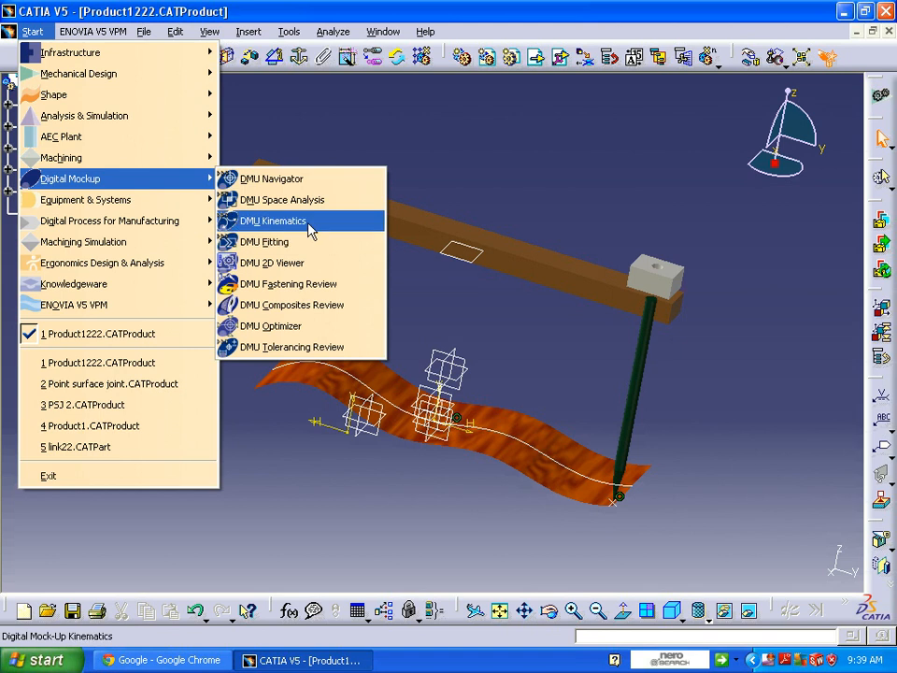
pyautogui.click(272, 220)
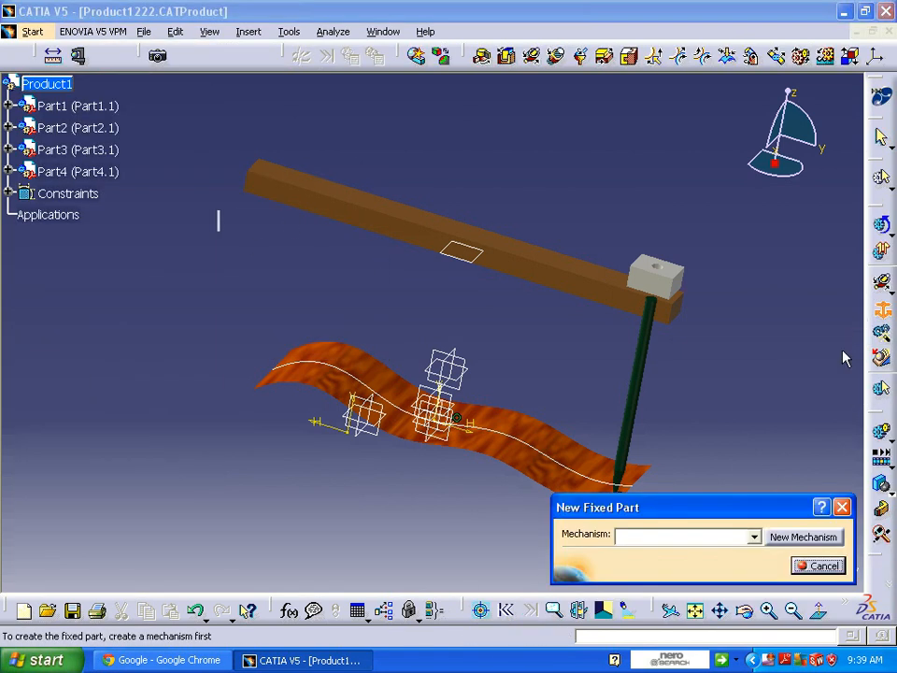
# Add a new mechanism from the New Fixed Part dialog, named 'Point surface joint'
pyautogui.click(802, 537)
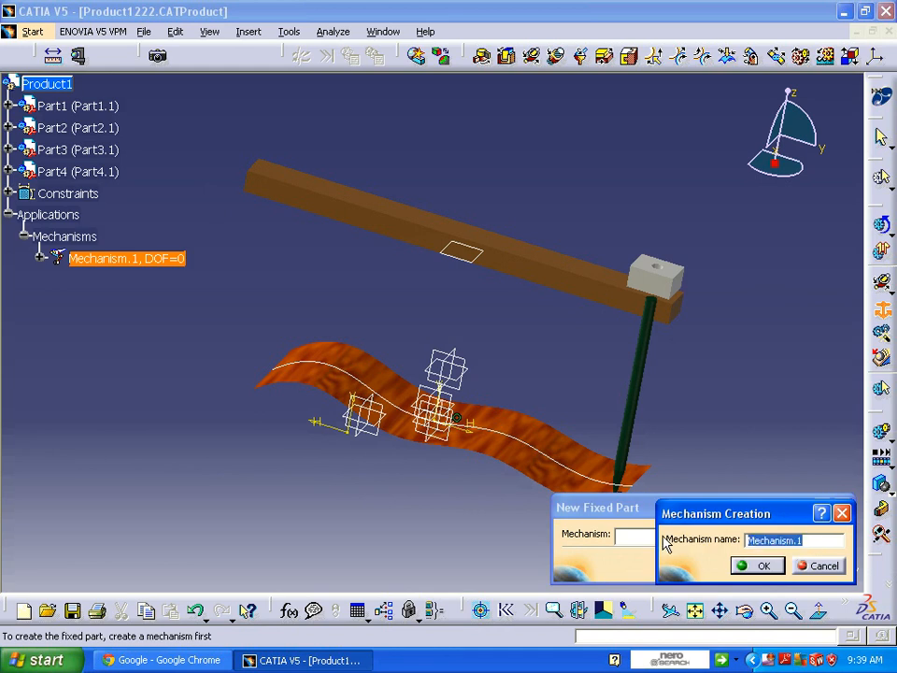
pyautogui.write('Point')
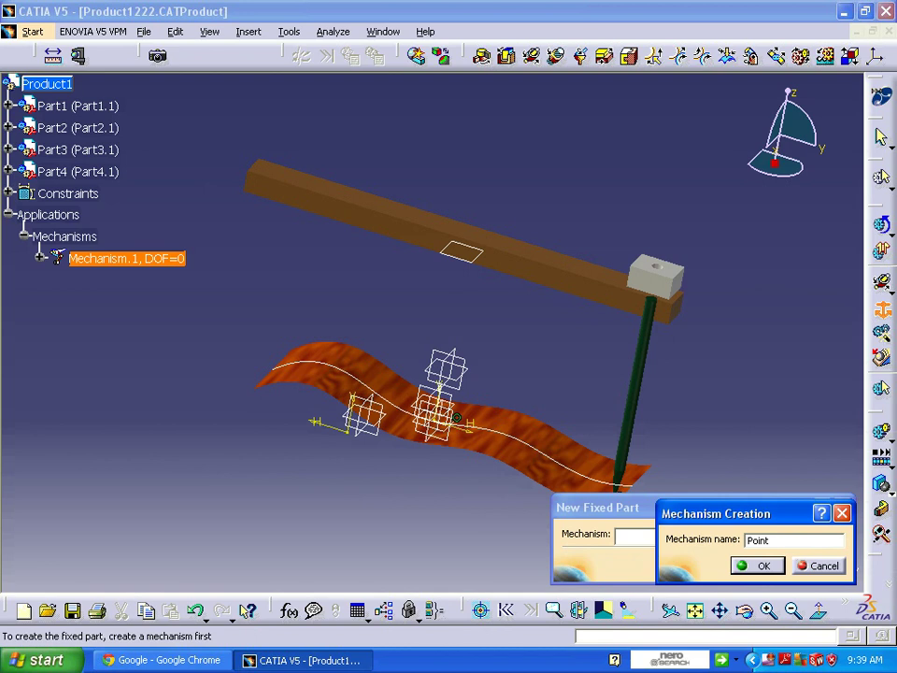
pyautogui.write('surface')
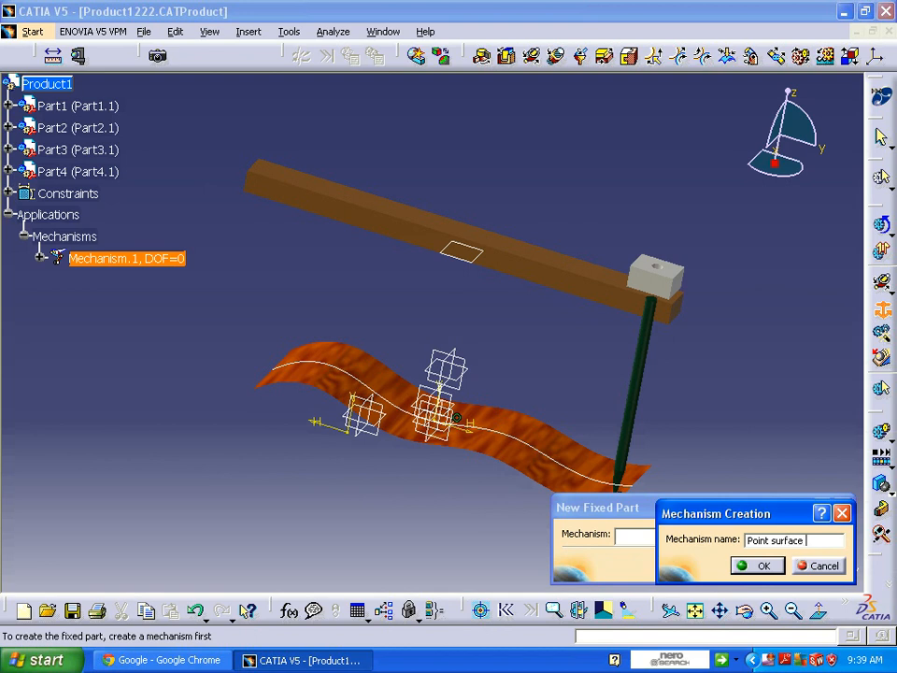
pyautogui.click(758, 565)
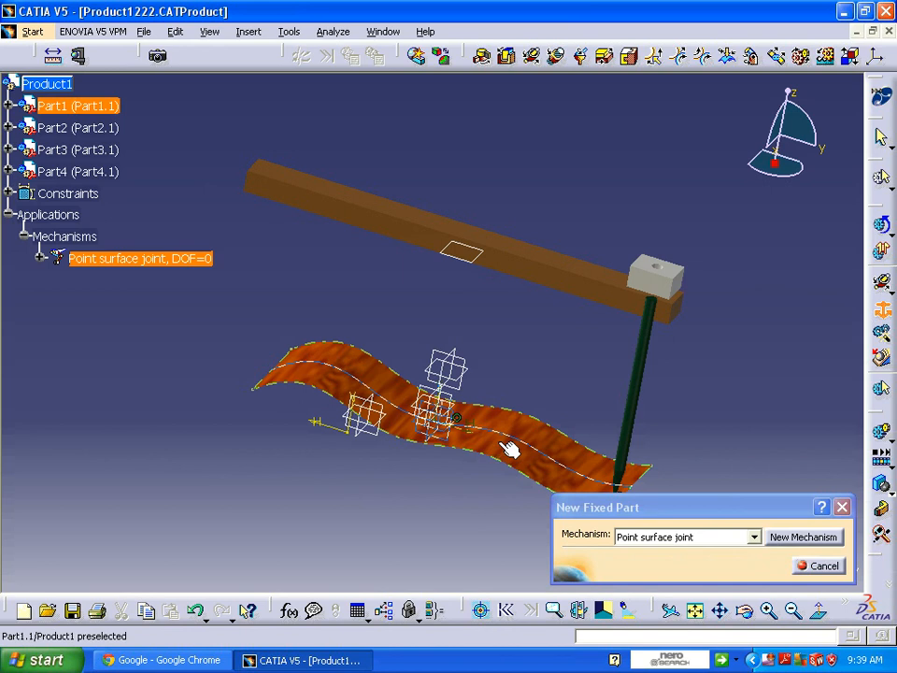
# Select the wavy surface (Part1) as the fixed part
pyautogui.click(799, 564)
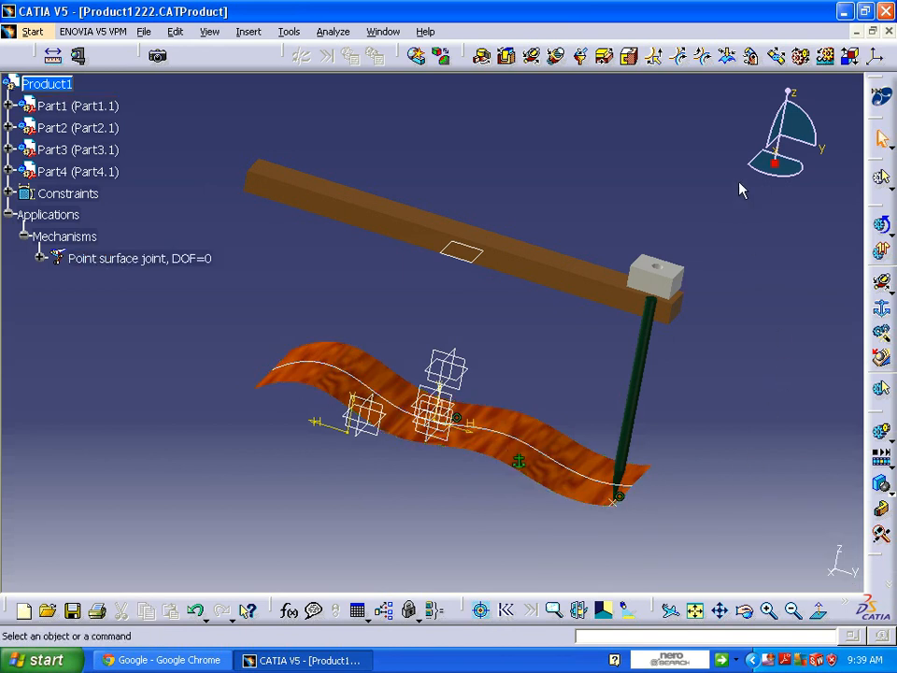
pyautogui.moveTo(691, 85)
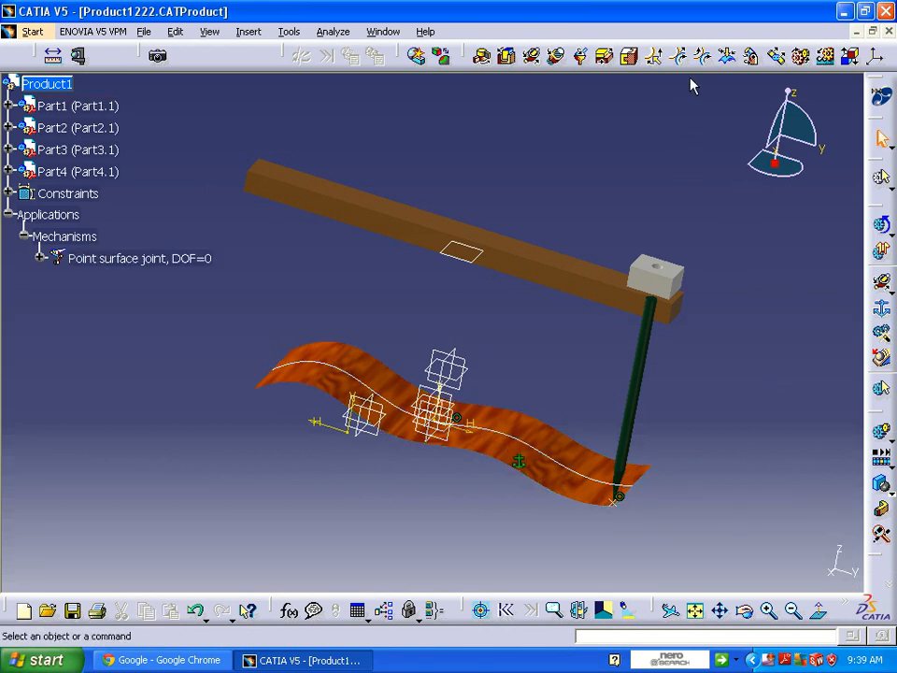
pyautogui.moveTo(509, 57)
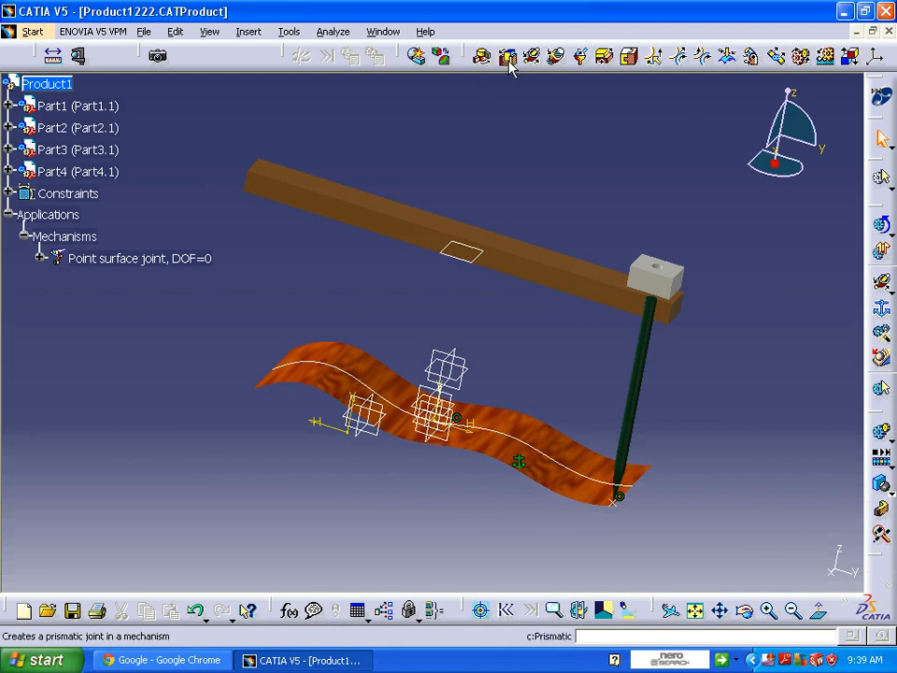
pyautogui.moveTo(728, 56)
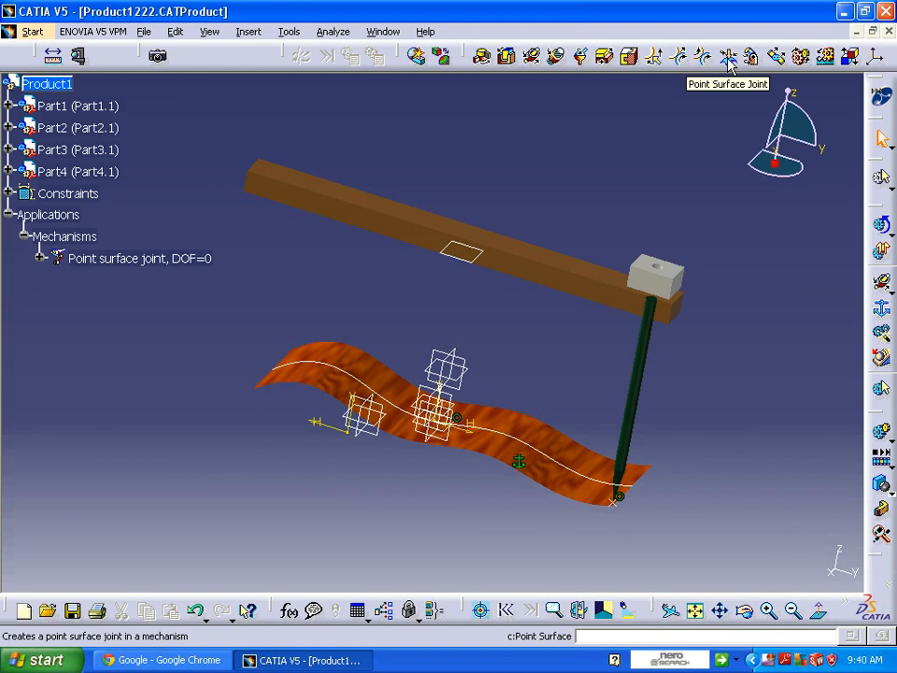
# Create a point-surface joint between the wavy surface and the rod's end point
pyautogui.click(248, 31)
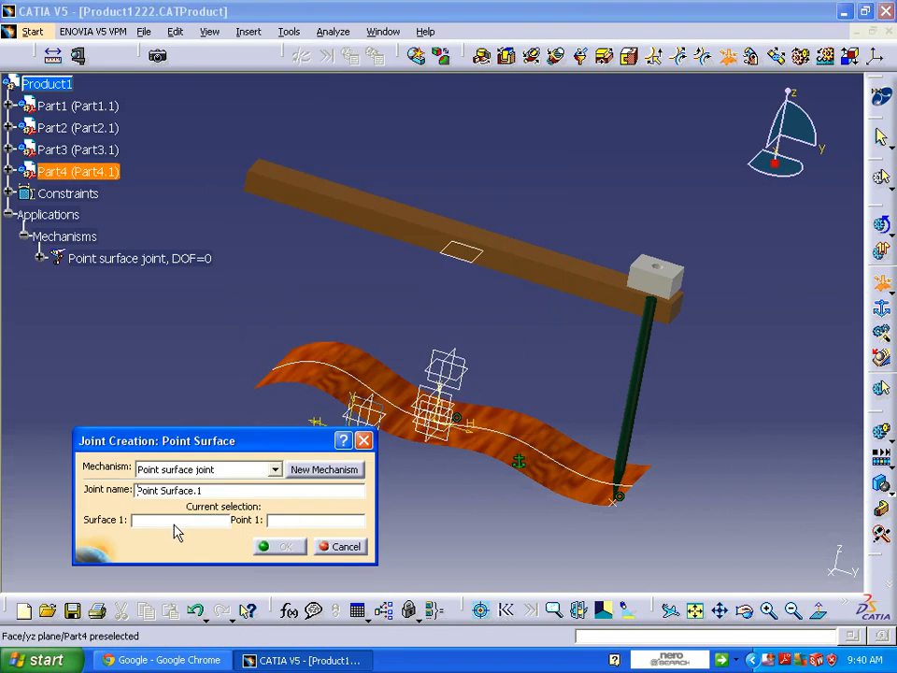
pyautogui.moveTo(300, 531)
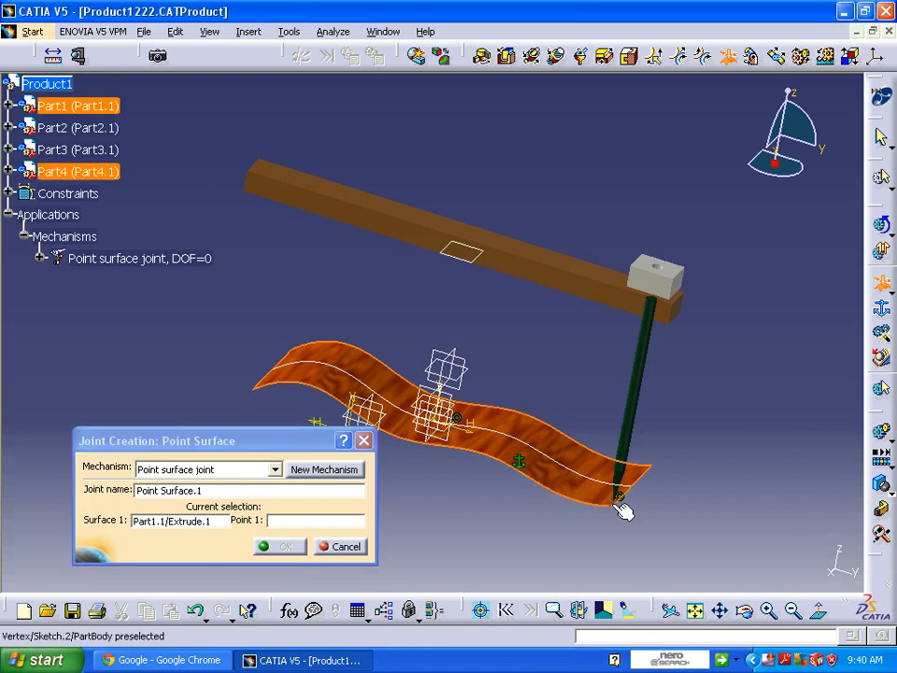
pyautogui.click(617, 496)
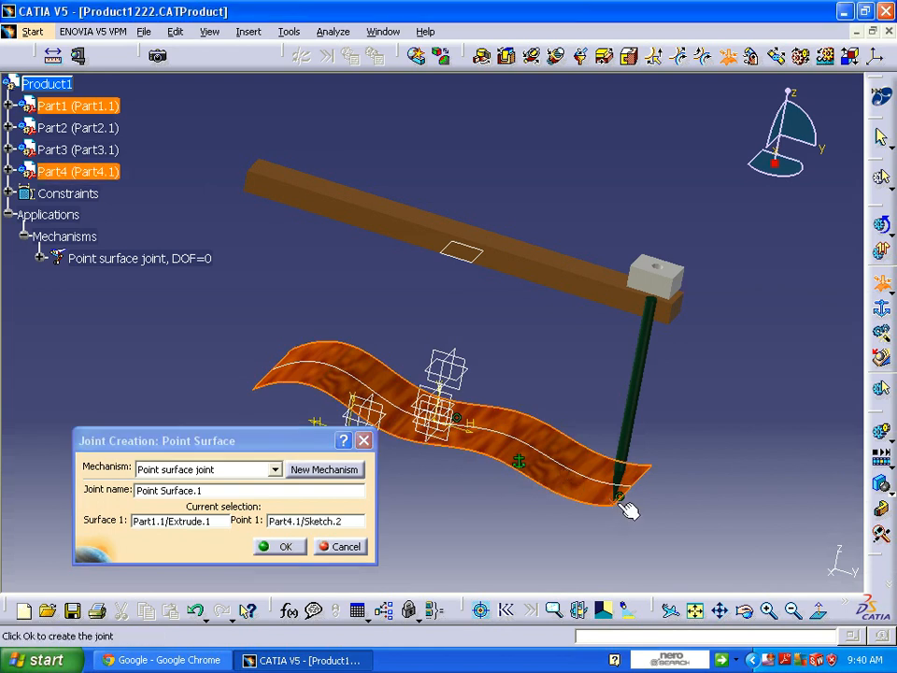
pyautogui.click(280, 546)
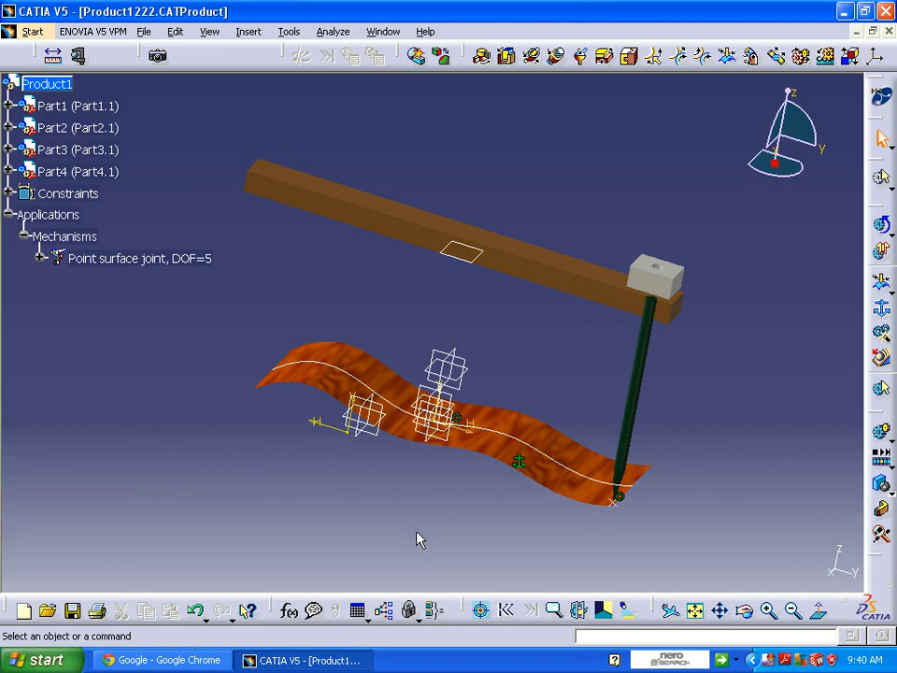
pyautogui.moveTo(705, 165)
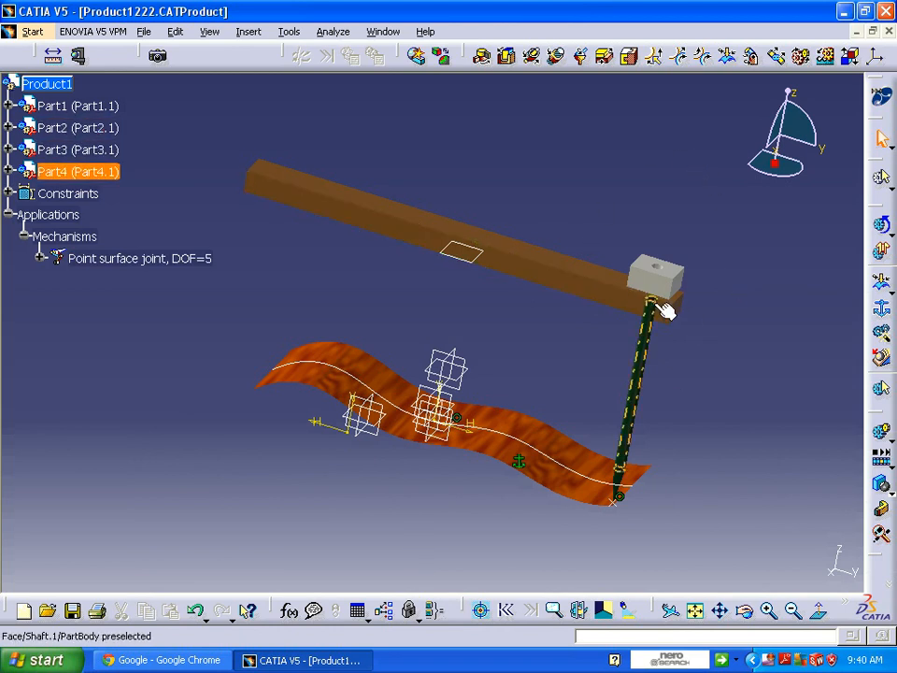
pyautogui.click(276, 196)
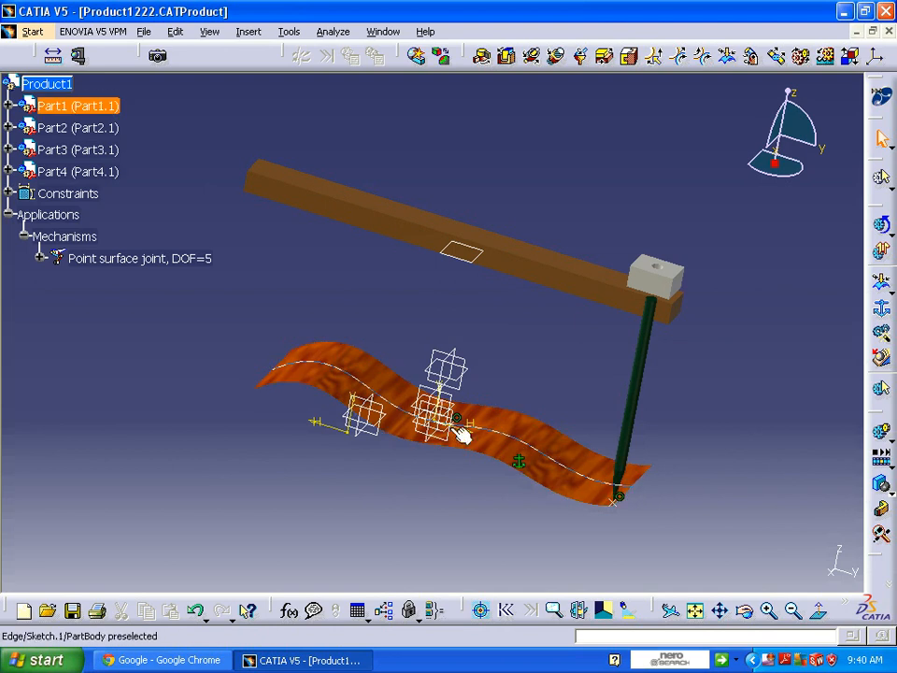
pyautogui.click(539, 390)
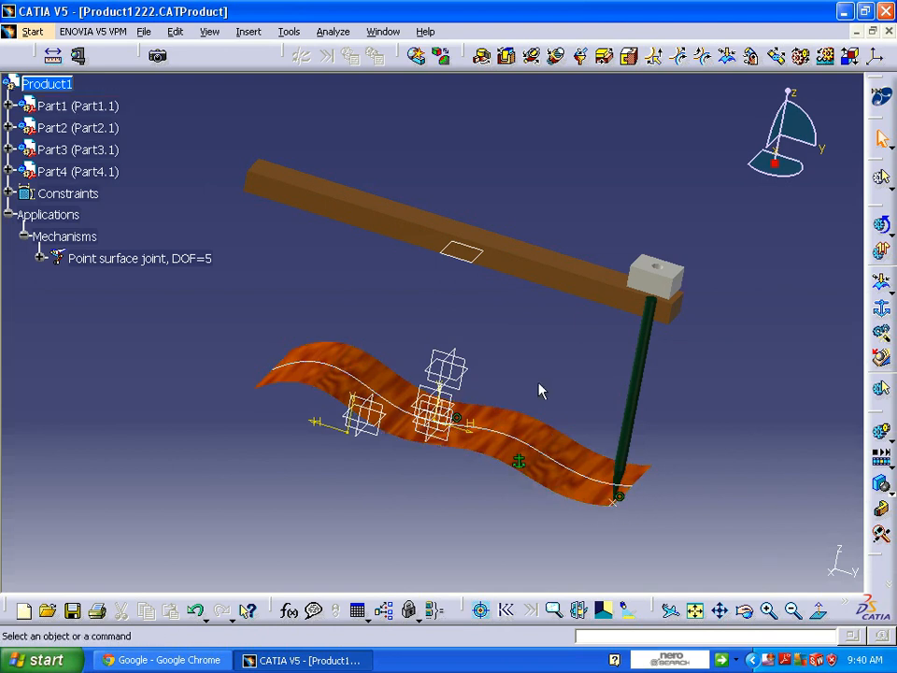
pyautogui.moveTo(505, 56)
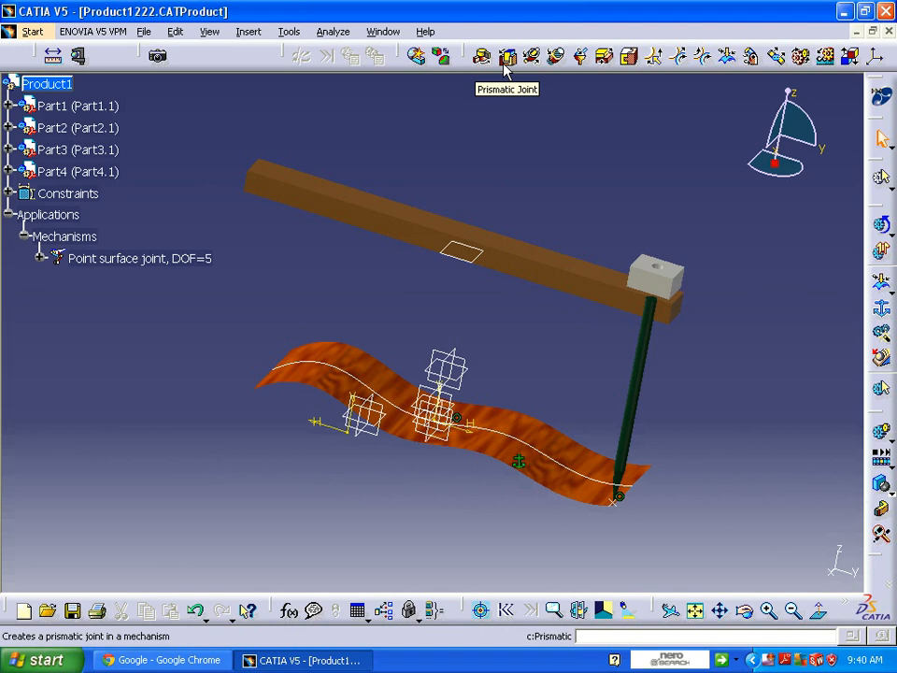
# Create a prismatic joint using lines and planes on the beam (Part2) and block (Part3)
pyautogui.click(506, 56)
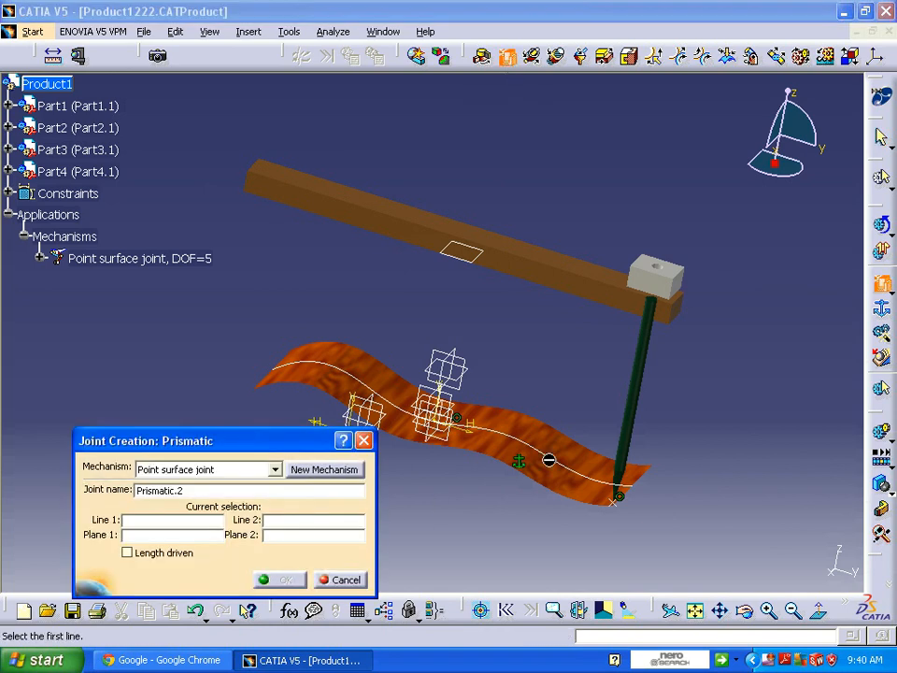
pyautogui.moveTo(574, 280)
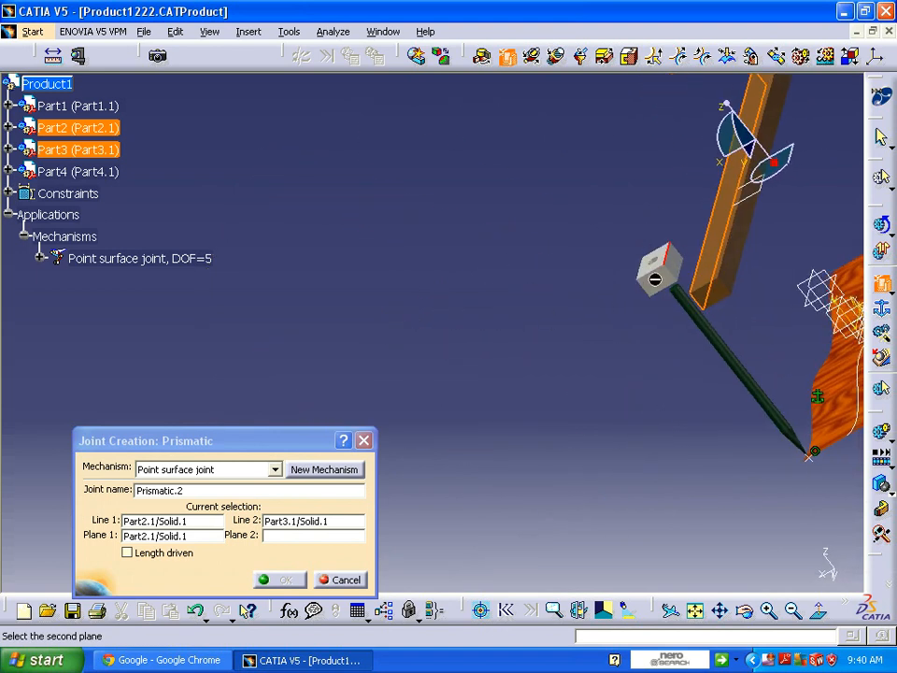
pyautogui.click(663, 271)
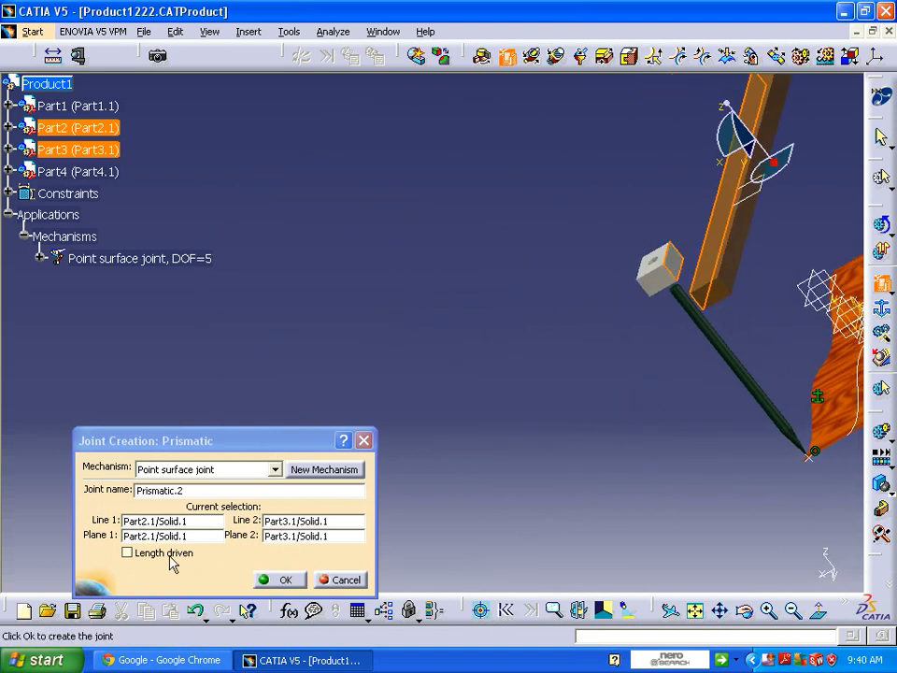
pyautogui.click(286, 579)
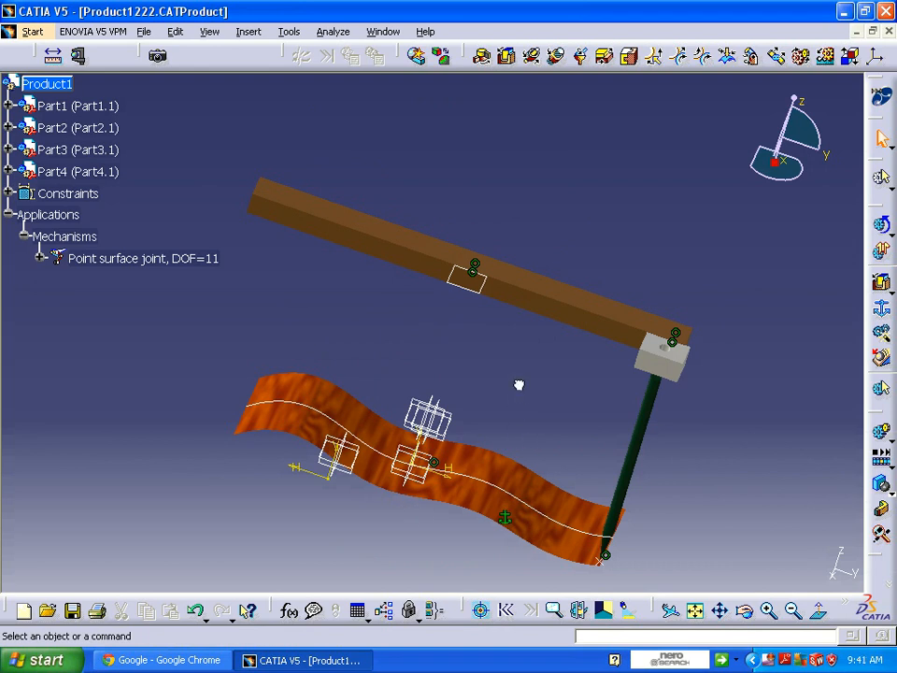
pyautogui.moveTo(579, 56)
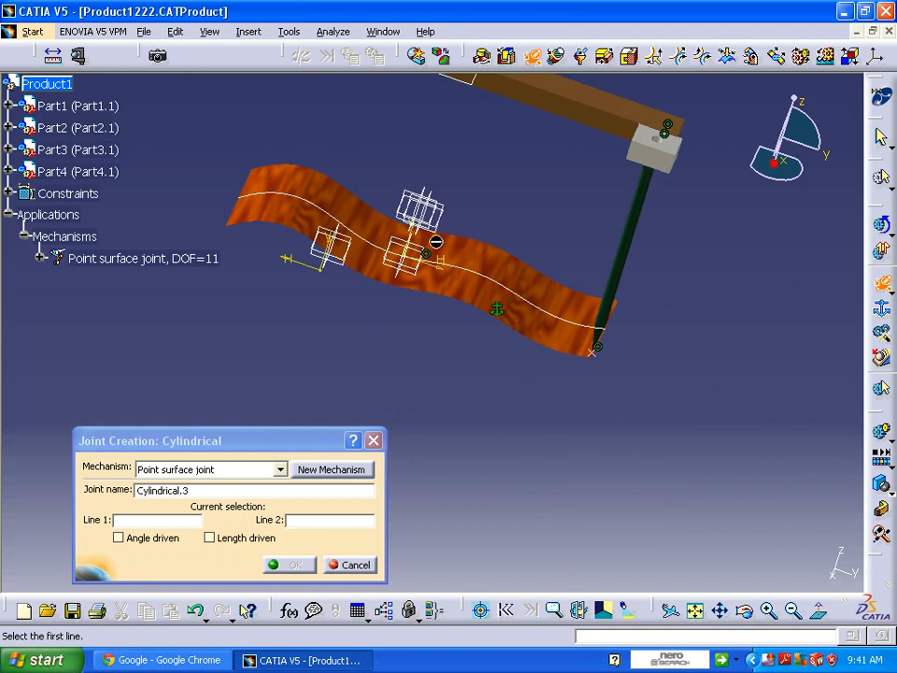
pyautogui.moveTo(475, 283)
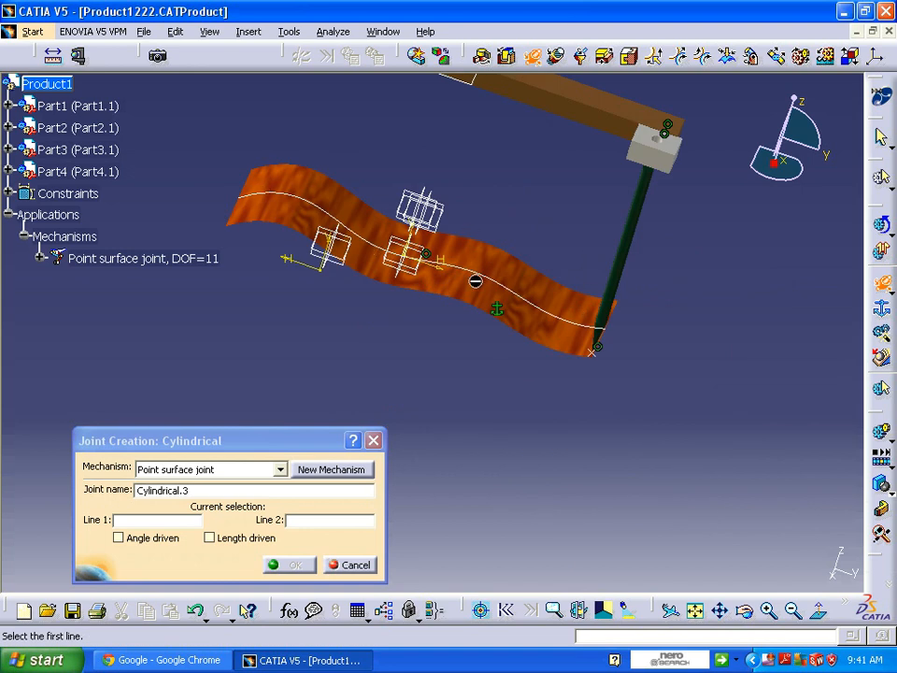
pyautogui.moveTo(636, 276)
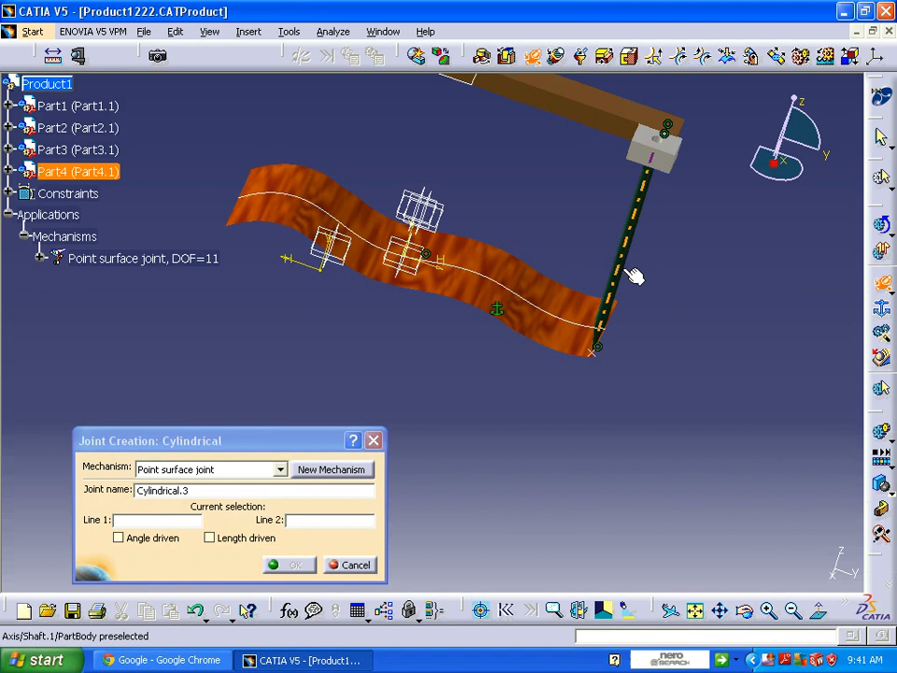
pyautogui.moveTo(624, 278)
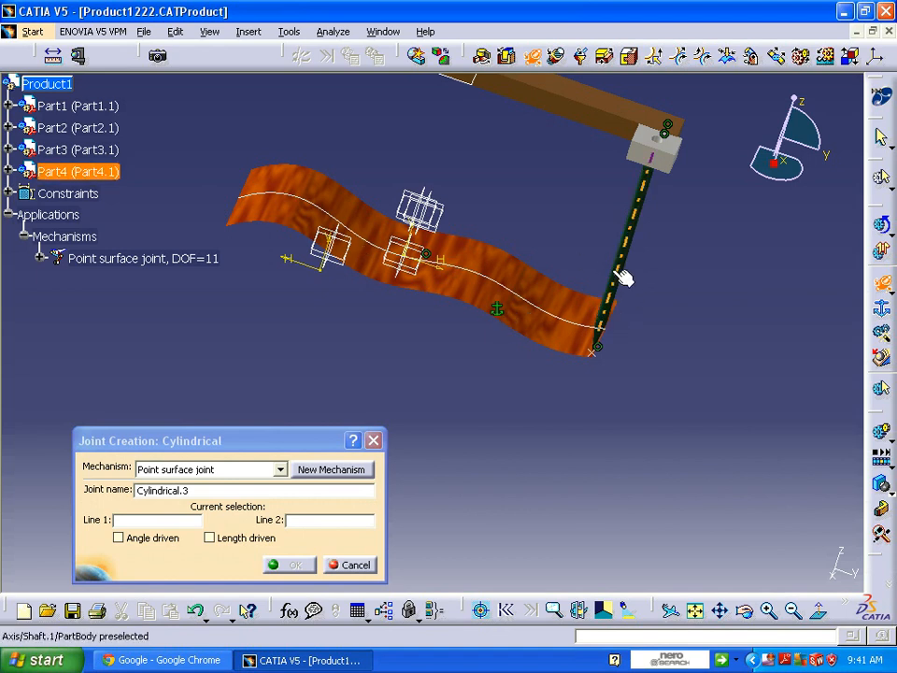
pyautogui.moveTo(634, 276)
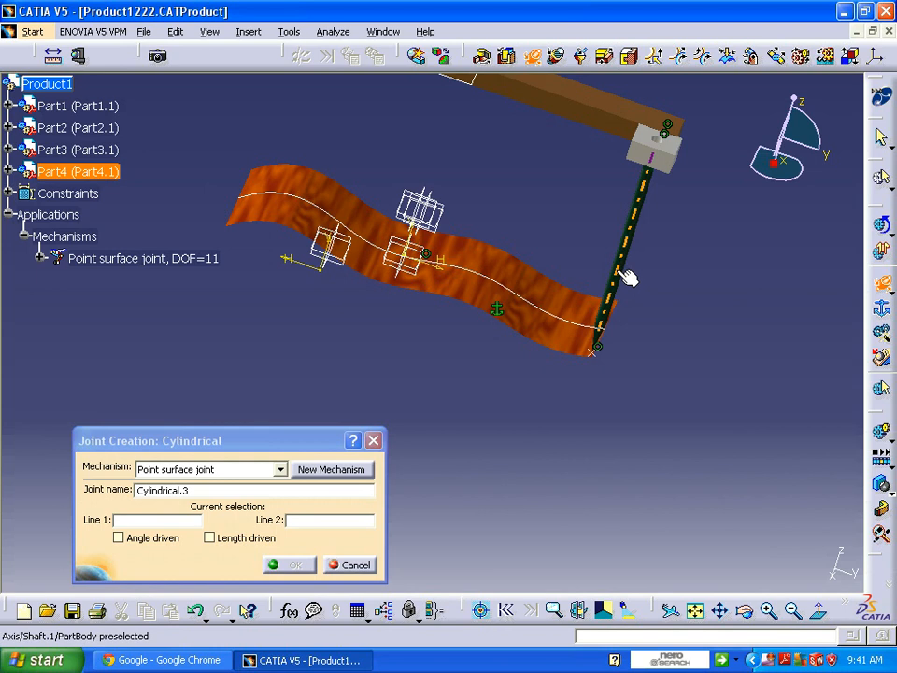
pyautogui.moveTo(617, 318)
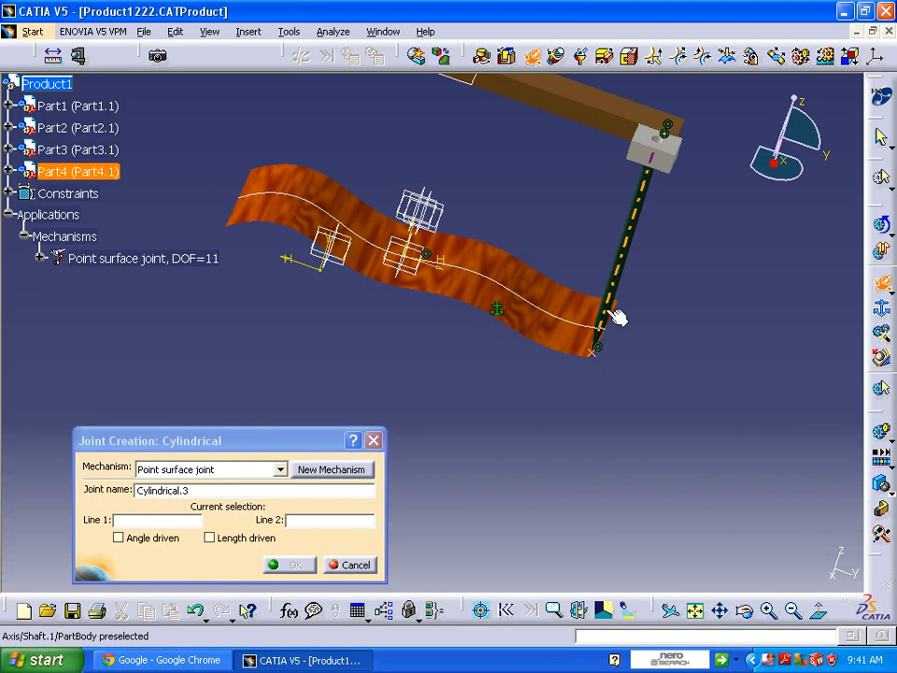
pyautogui.moveTo(655, 213)
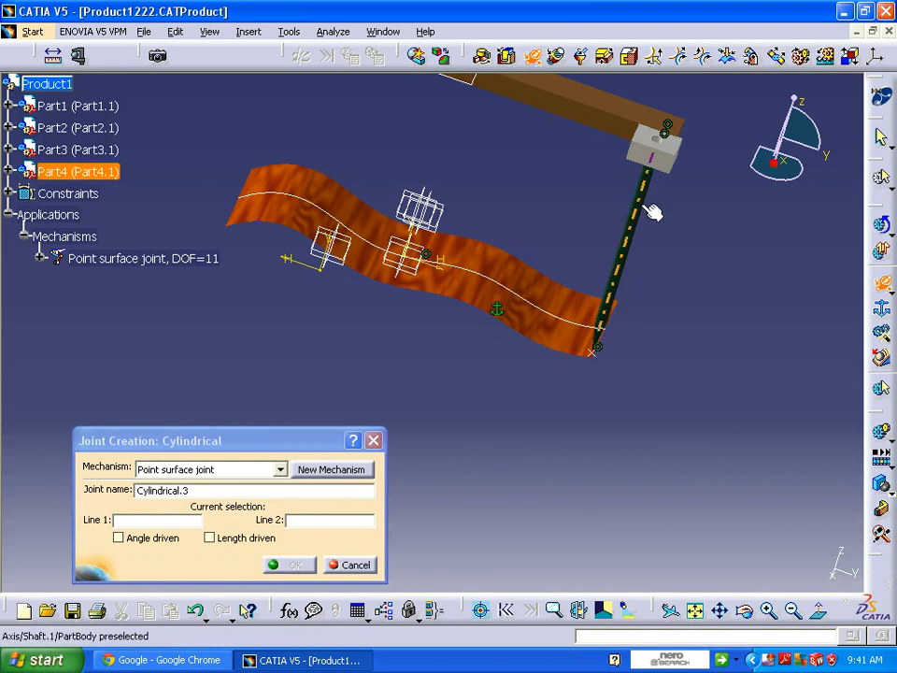
pyautogui.moveTo(642, 233)
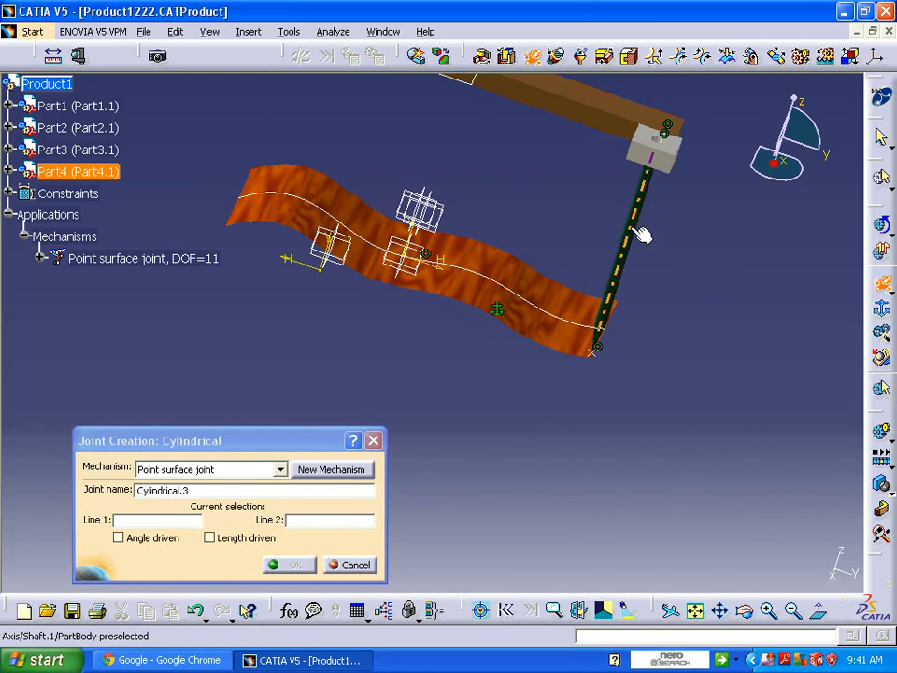
# Join the rod axis and block hole axis with an angle-driven cylindrical joint
pyautogui.click(640, 248)
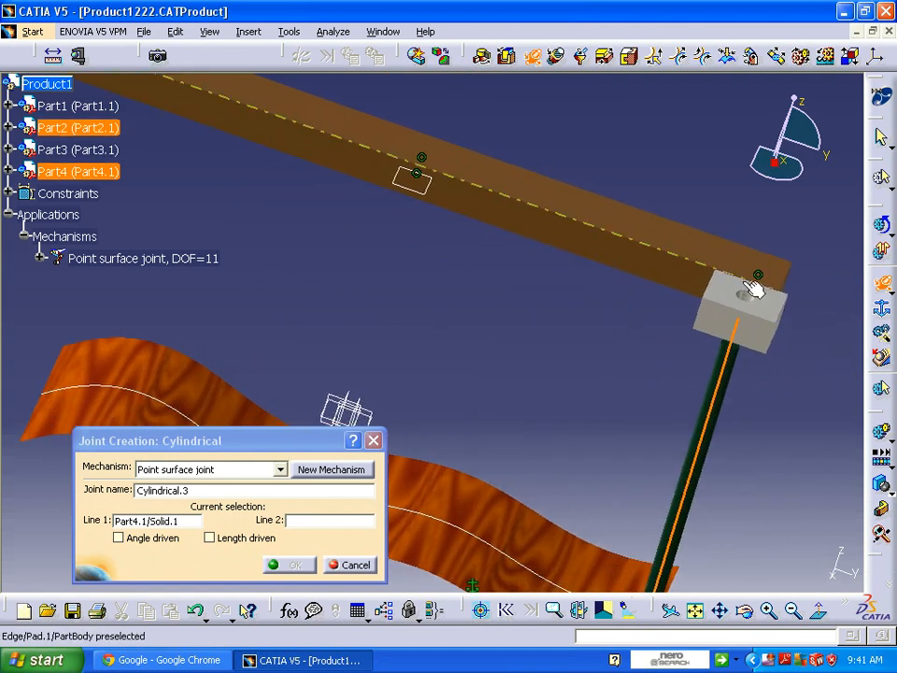
pyautogui.click(755, 291)
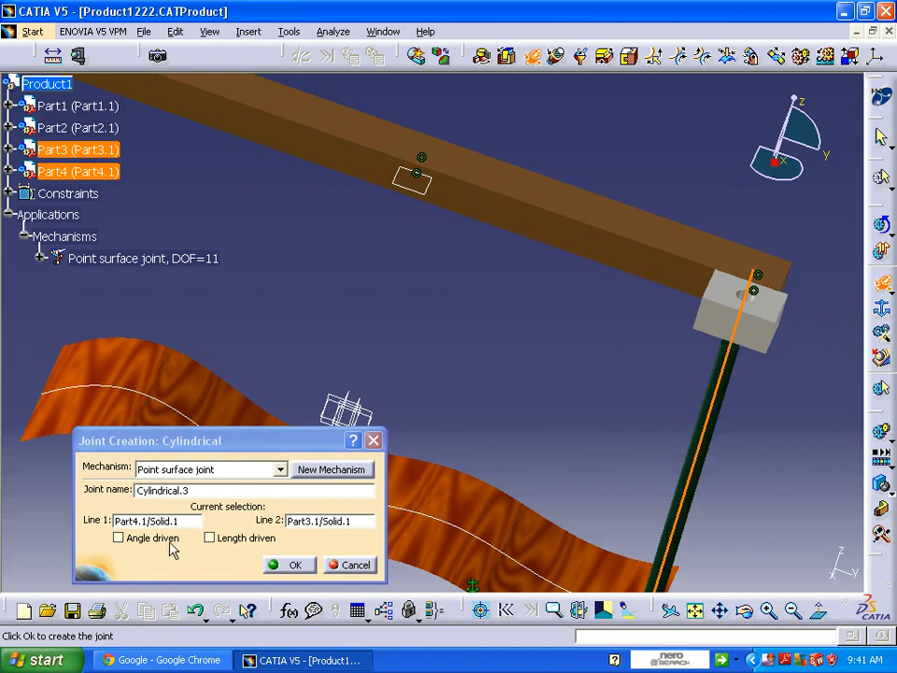
pyautogui.moveTo(246, 545)
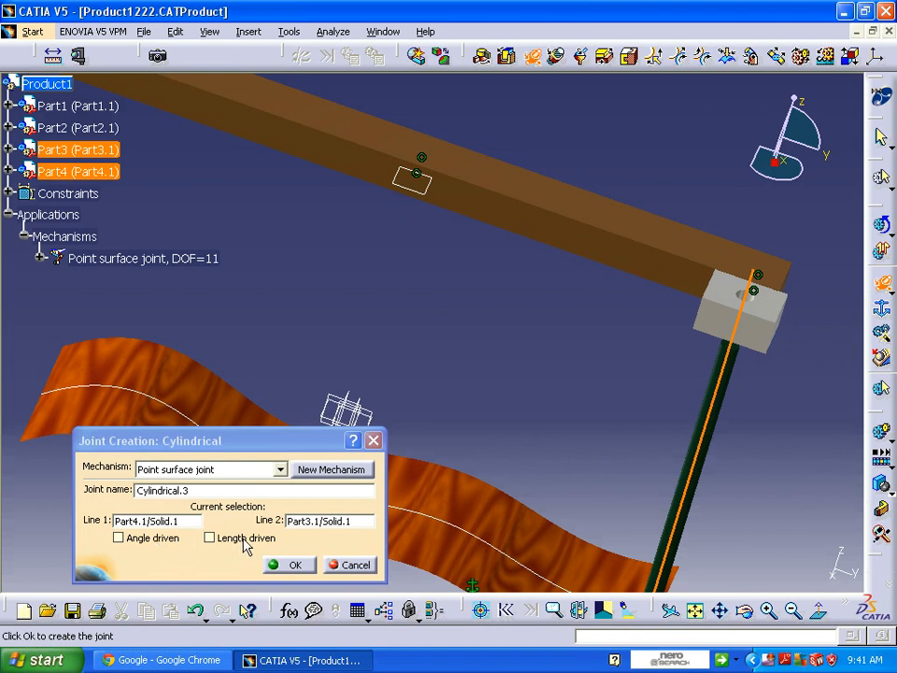
pyautogui.click(119, 538)
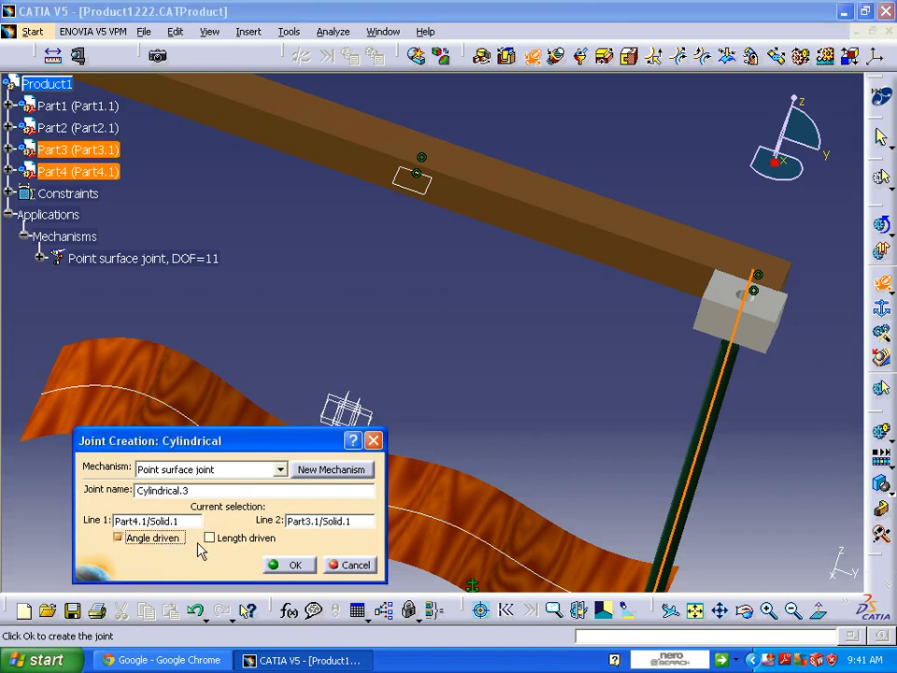
pyautogui.click(295, 565)
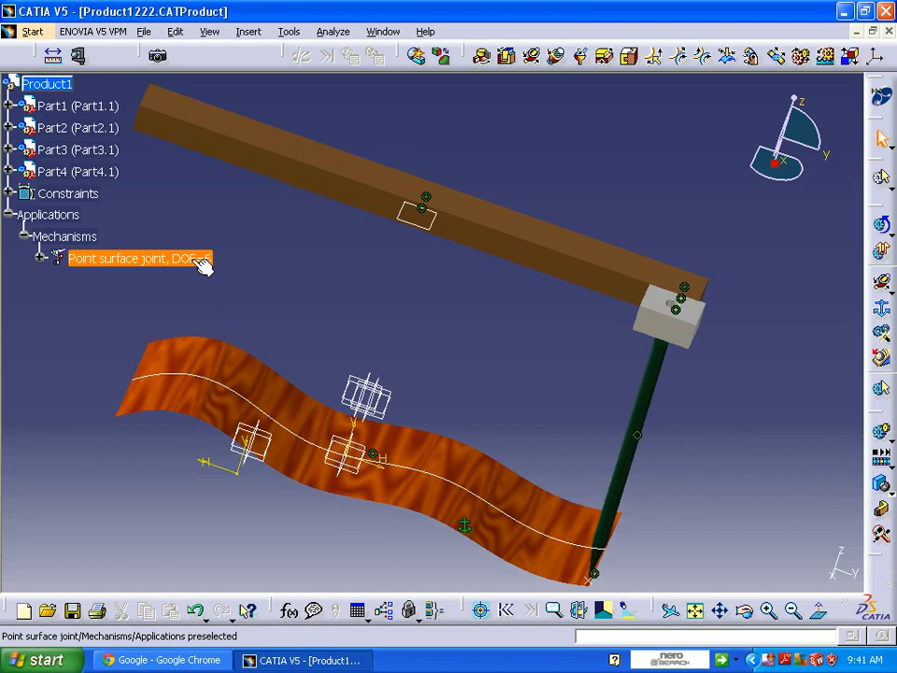
pyautogui.moveTo(168, 258)
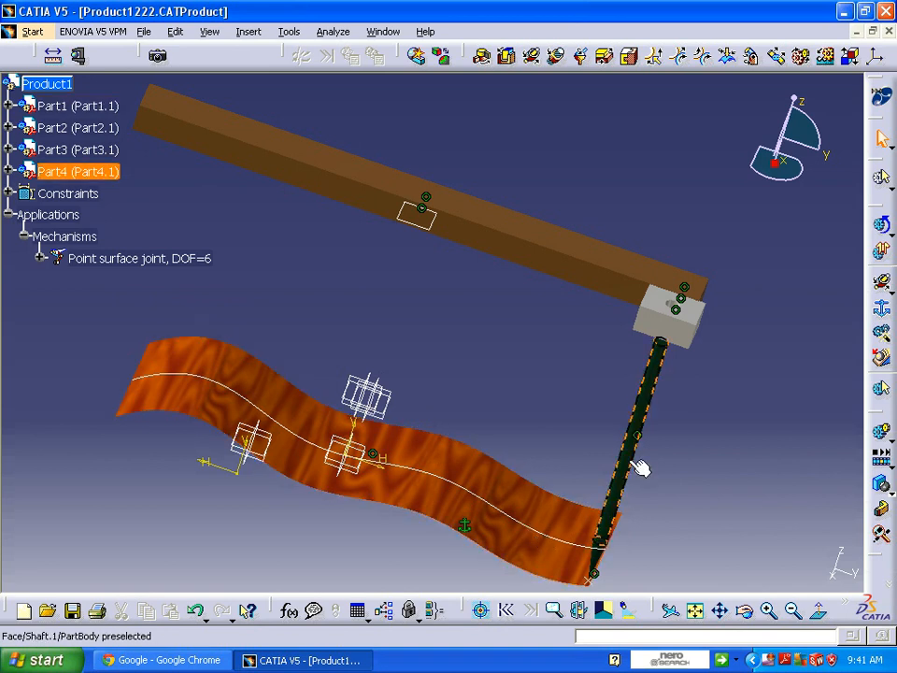
pyautogui.click(549, 416)
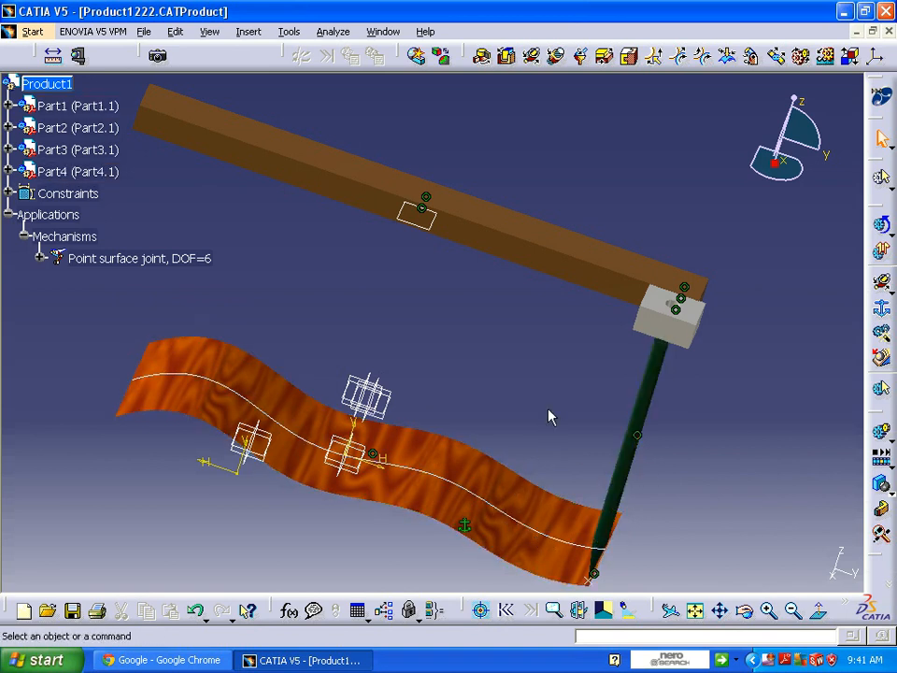
pyautogui.moveTo(659, 404)
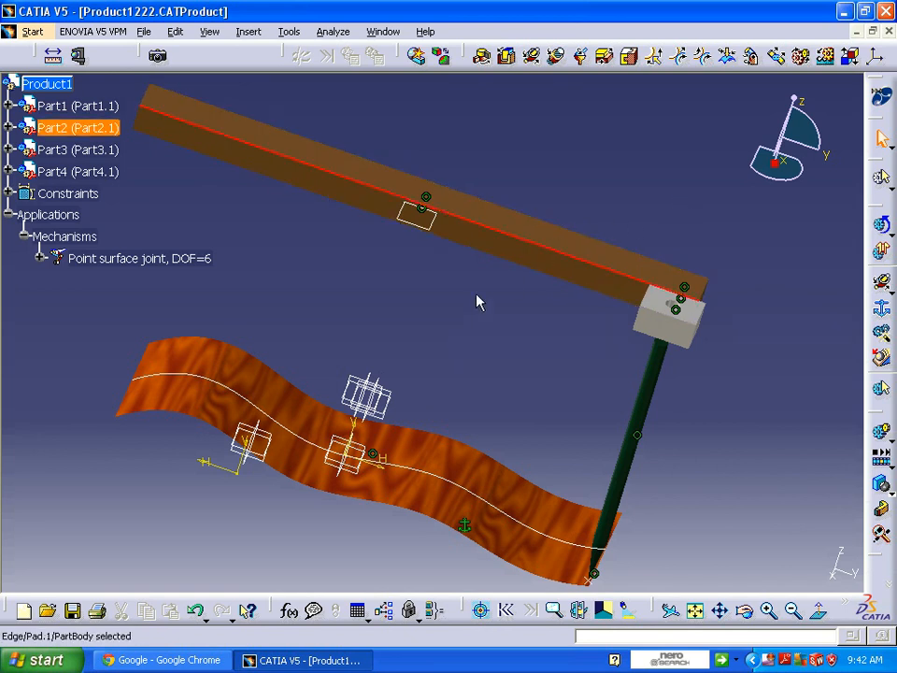
pyautogui.moveTo(476, 478)
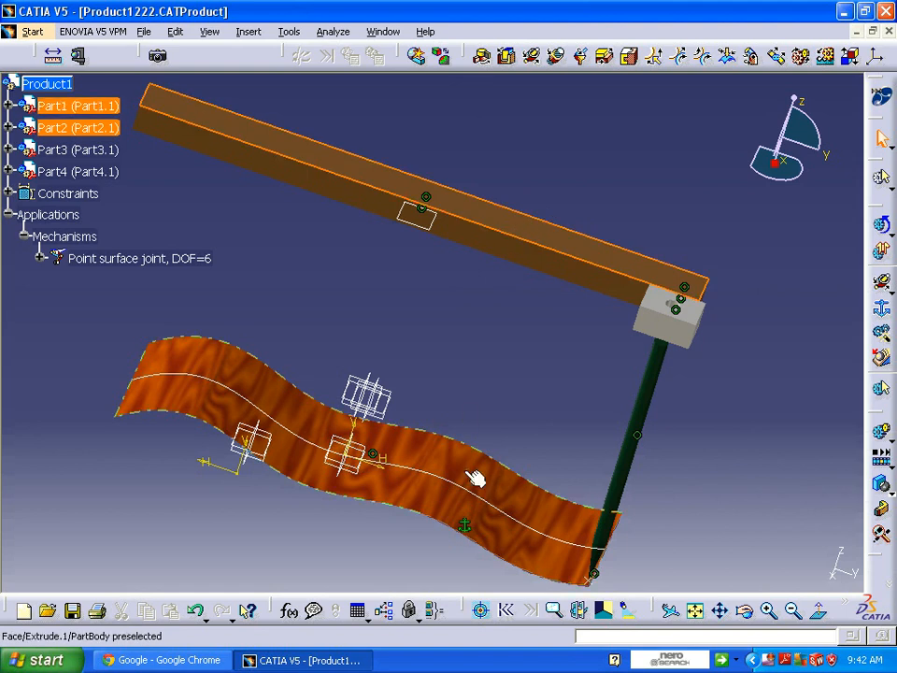
pyautogui.click(408, 241)
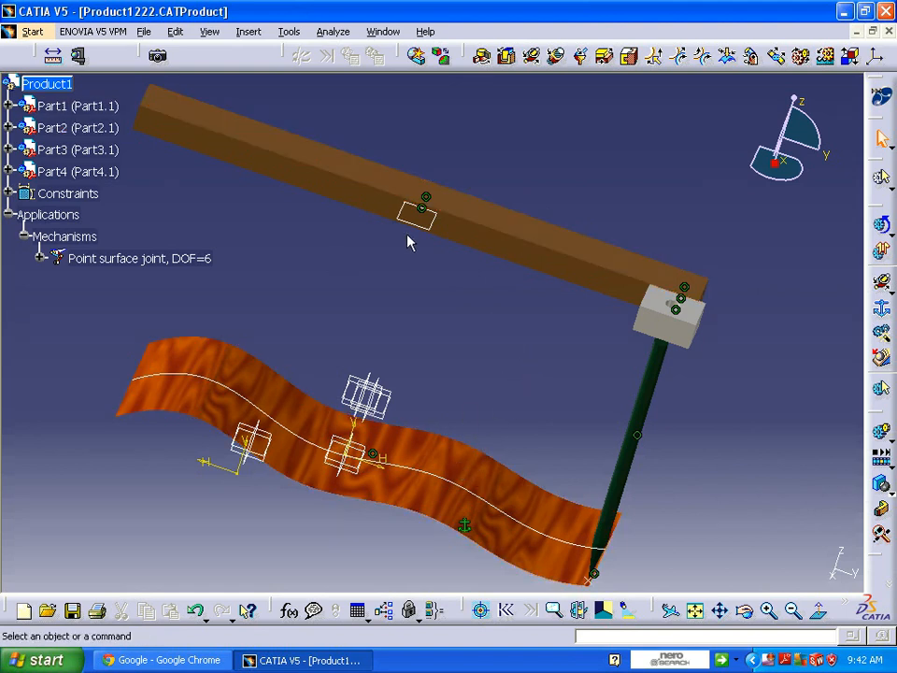
pyautogui.moveTo(603, 173)
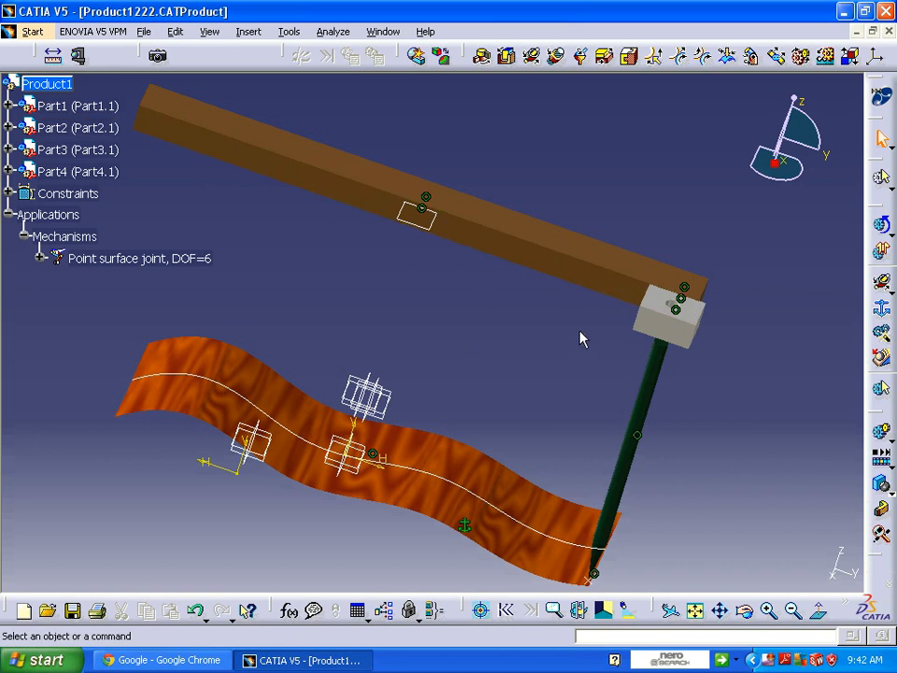
pyautogui.moveTo(591, 143)
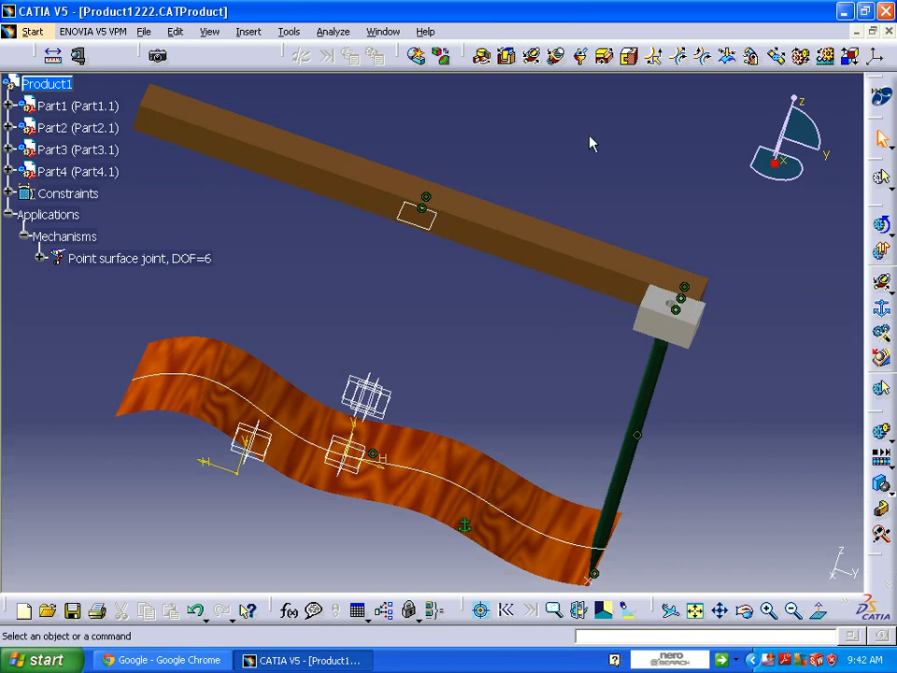
pyautogui.moveTo(638, 94)
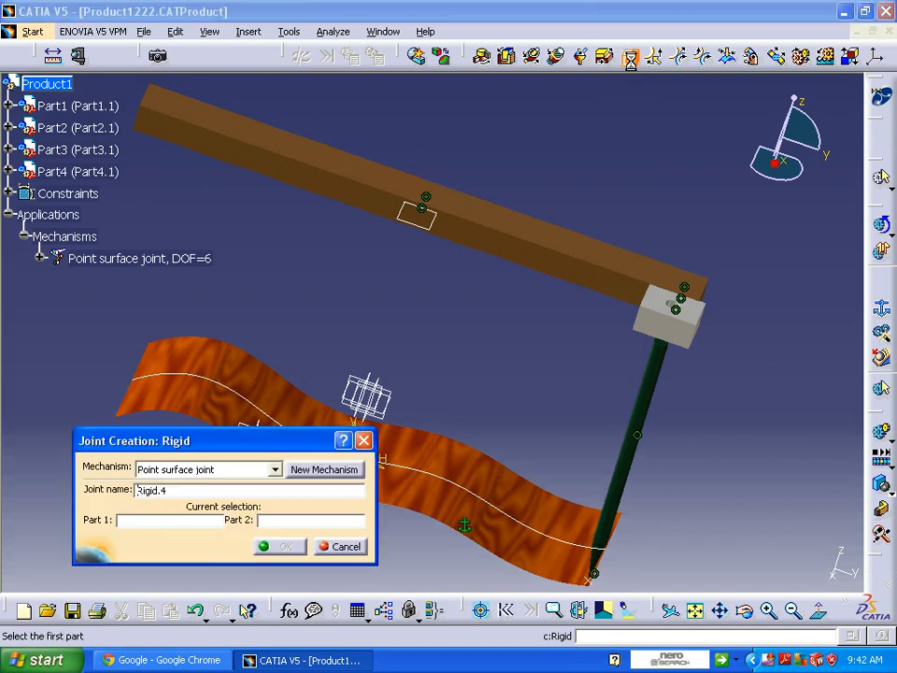
# Create a rigid joint between Part1 and Part2 and accept the 'can be simulated' message
pyautogui.click(76, 106)
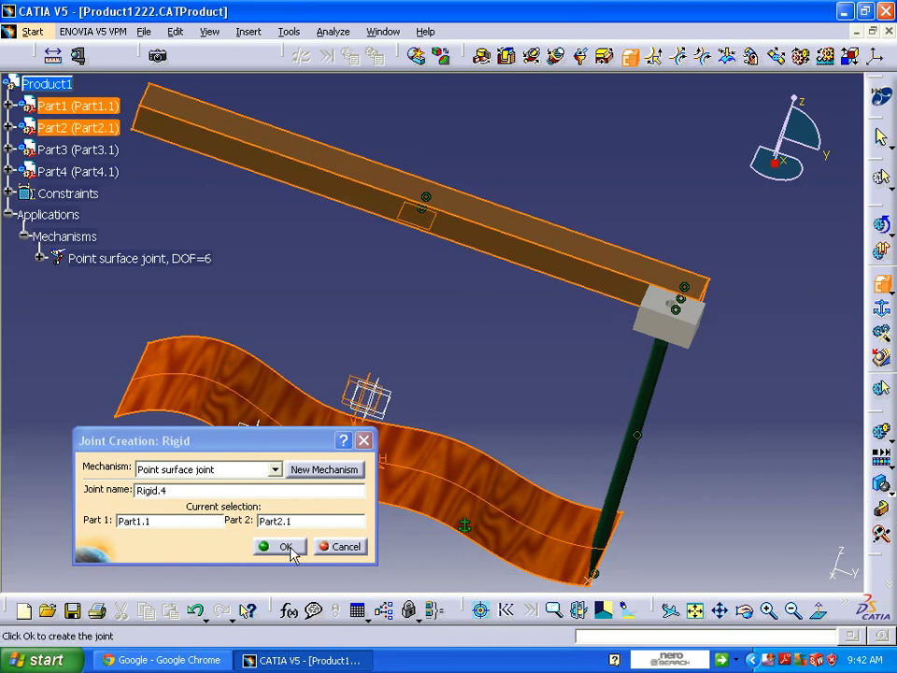
pyautogui.click(287, 546)
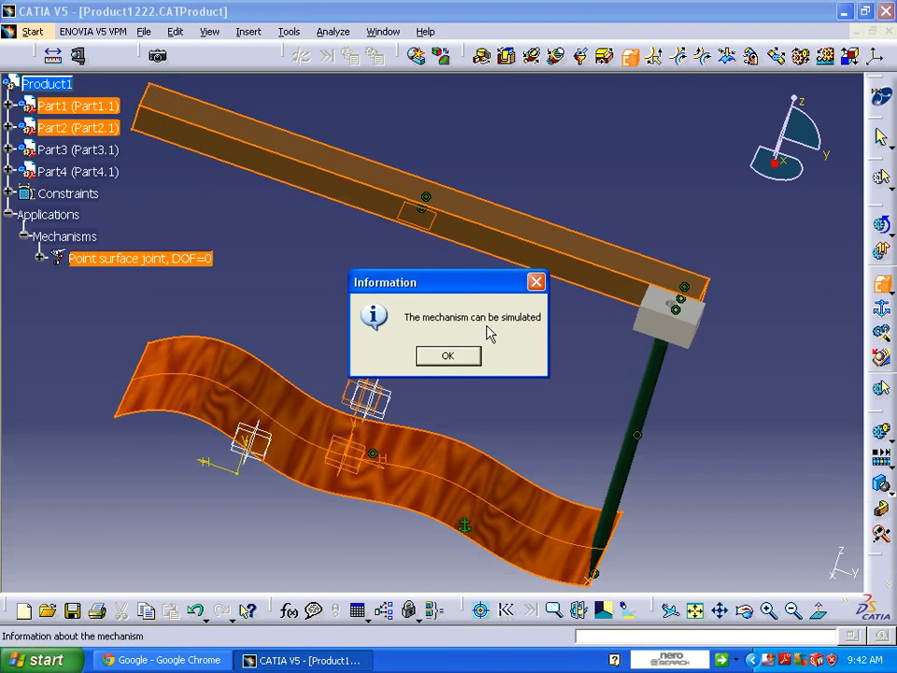
pyautogui.moveTo(458, 363)
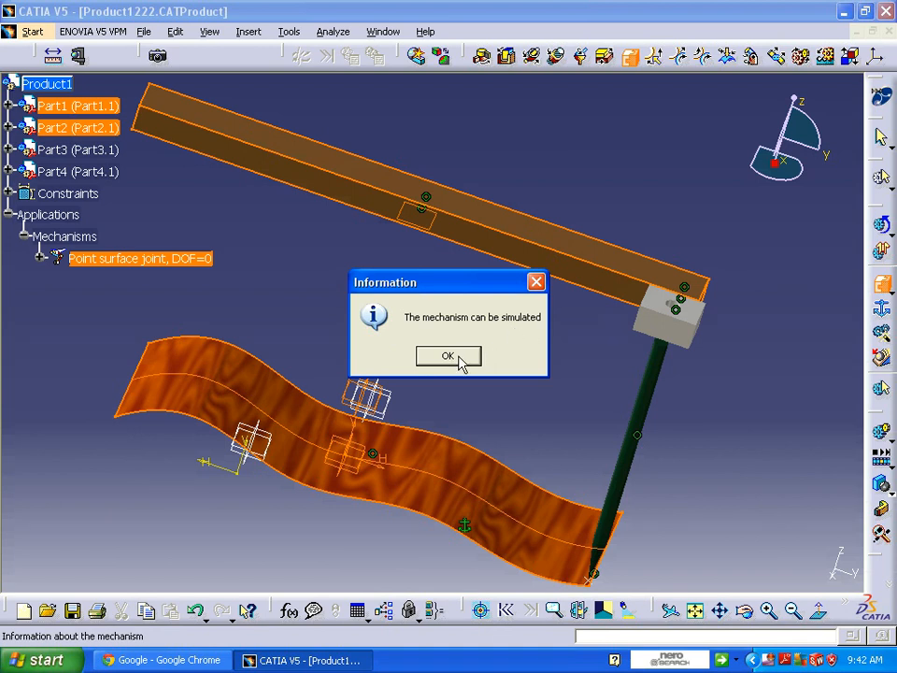
pyautogui.click(448, 356)
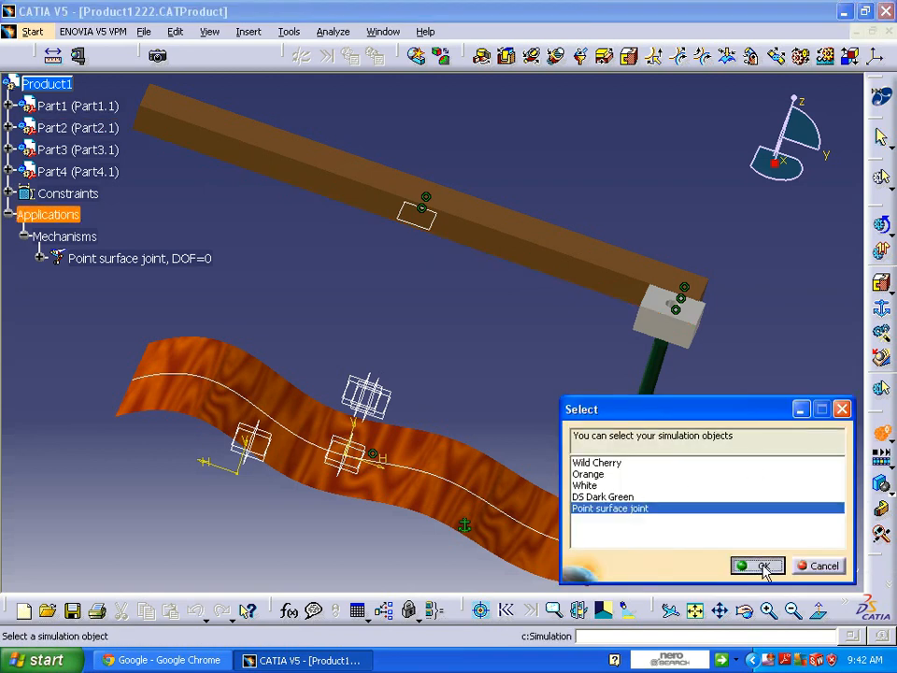
# Create Simulation.1 for Point surface joint with Command.1's highest value set to 400
pyautogui.click(757, 566)
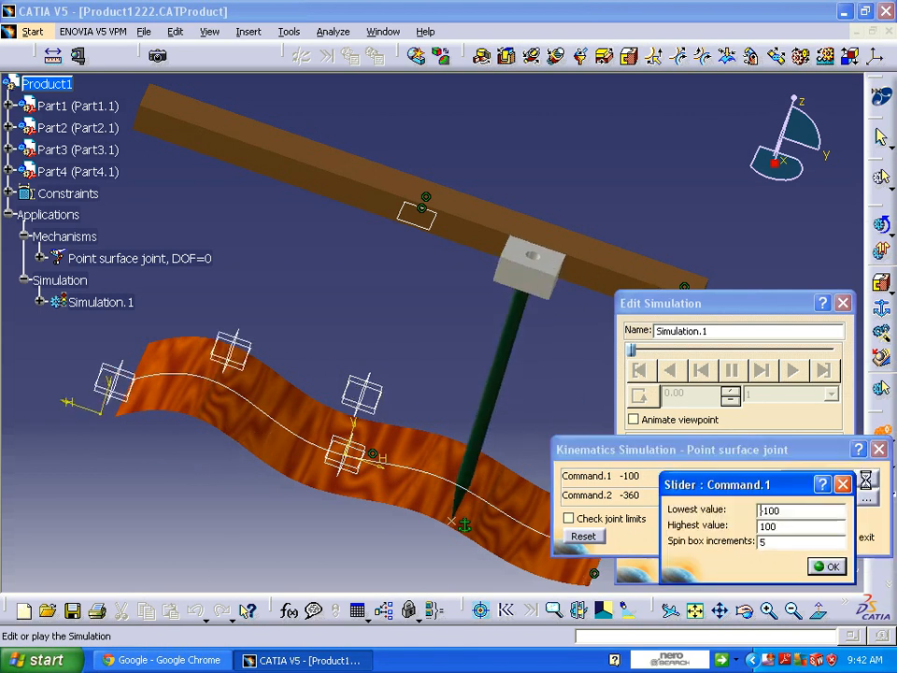
pyautogui.tripleClick(794, 526)
pyautogui.write('400')
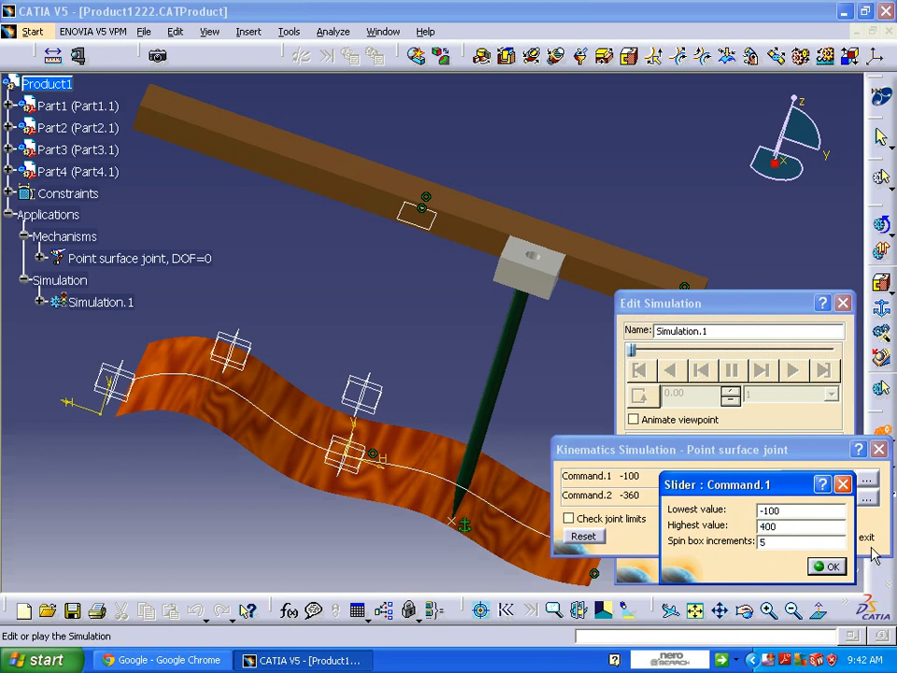
pyautogui.click(826, 567)
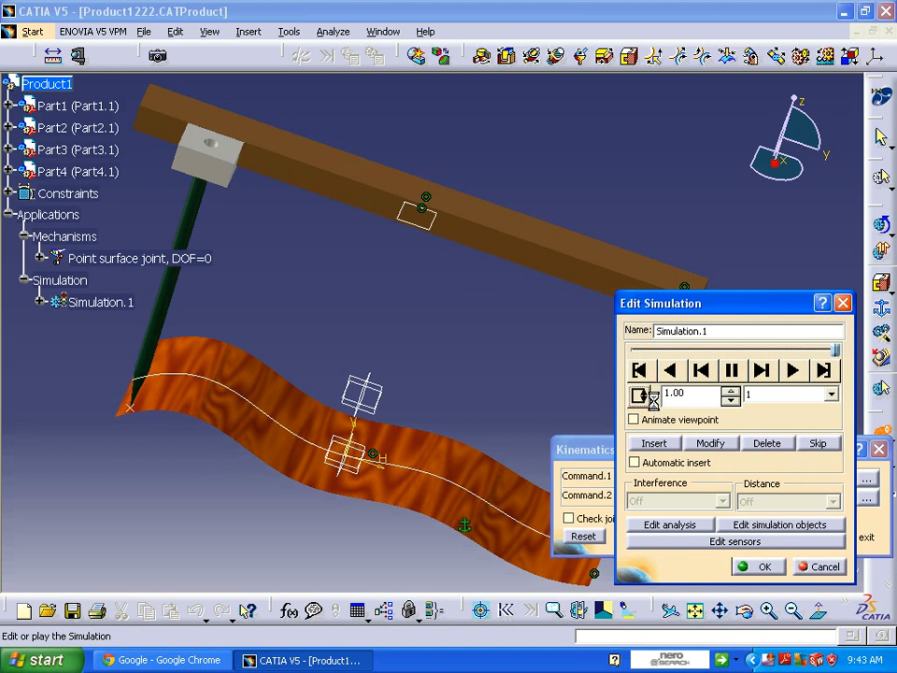
# Set the simulation step to 0.01 and play Simulation.1 with the player buttons
pyautogui.click(829, 394)
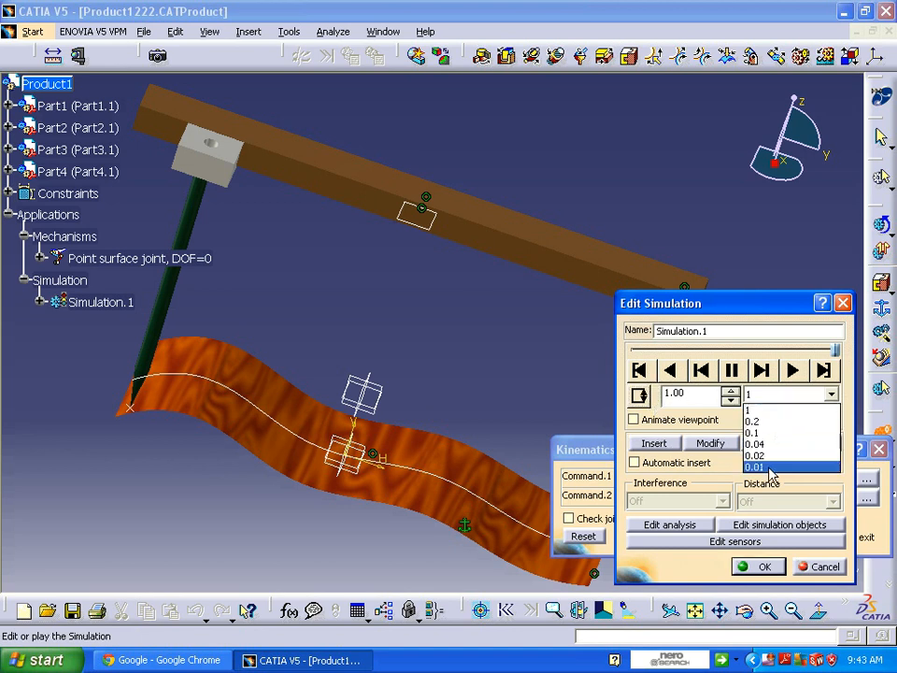
pyautogui.click(756, 467)
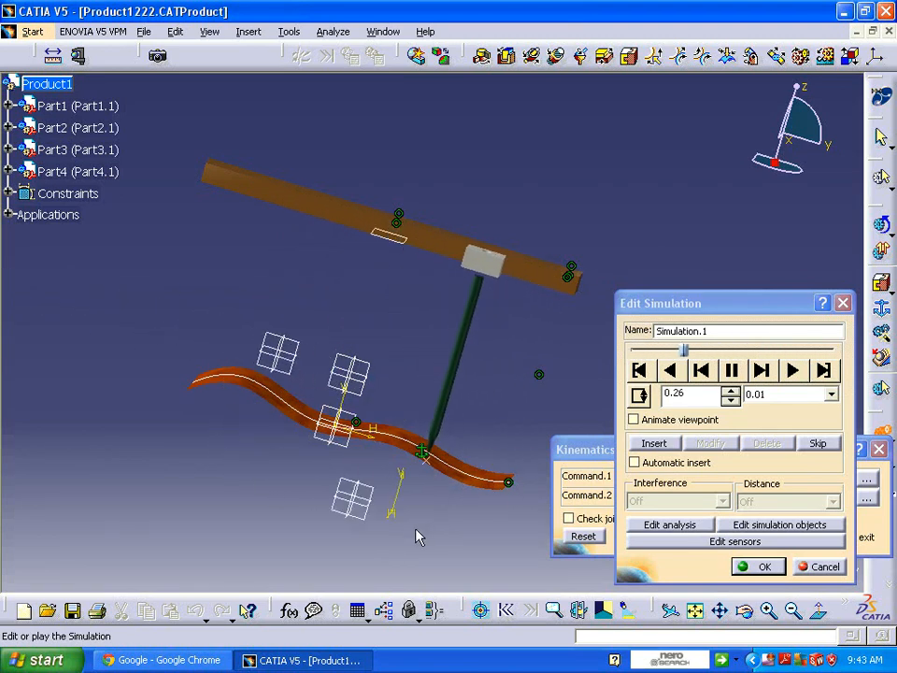
pyautogui.click(792, 370)
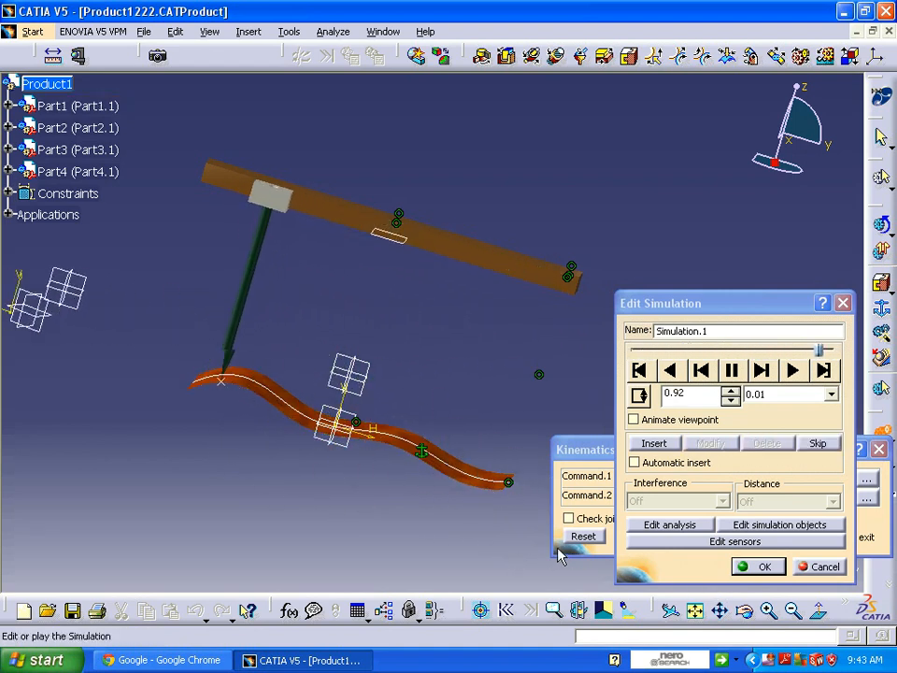
pyautogui.click(670, 369)
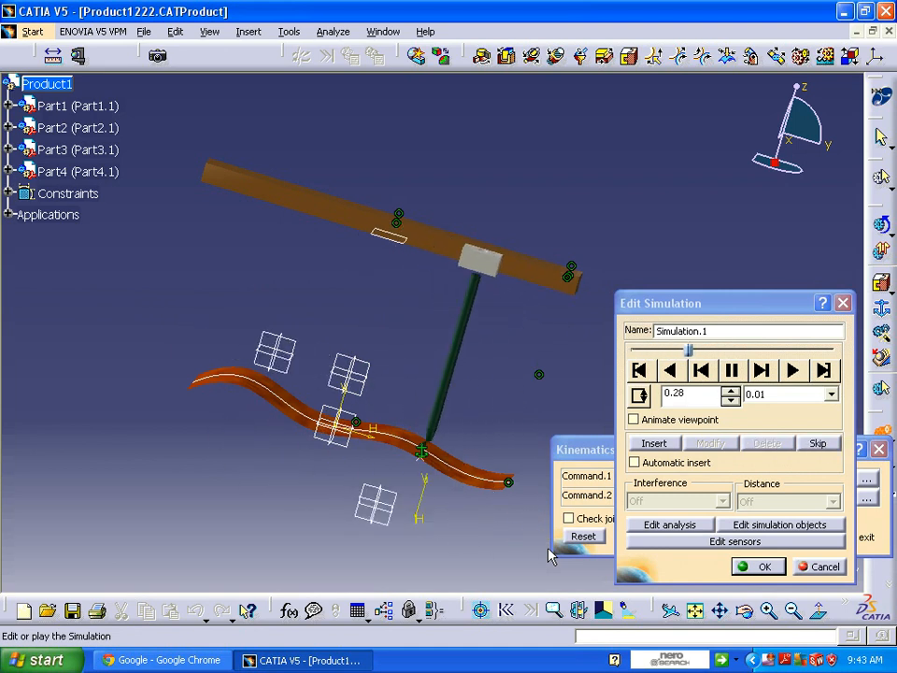